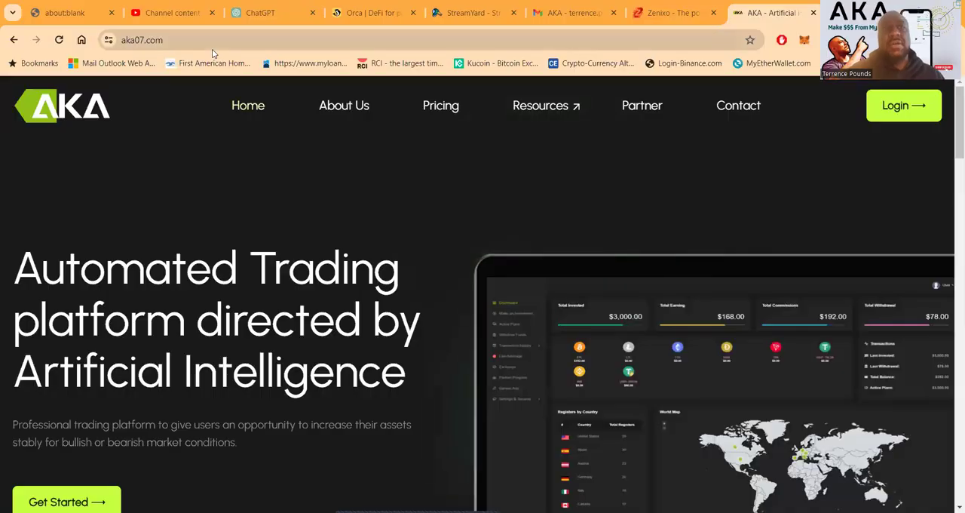
mouse_move(322, 242)
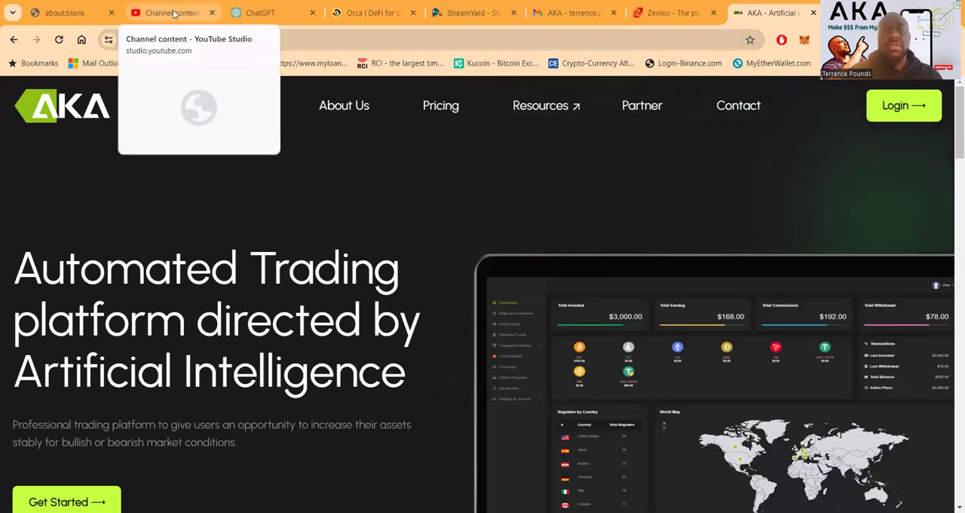
- Switch to the YouTube Studio content list and bring up the channel's account options
click(169, 12)
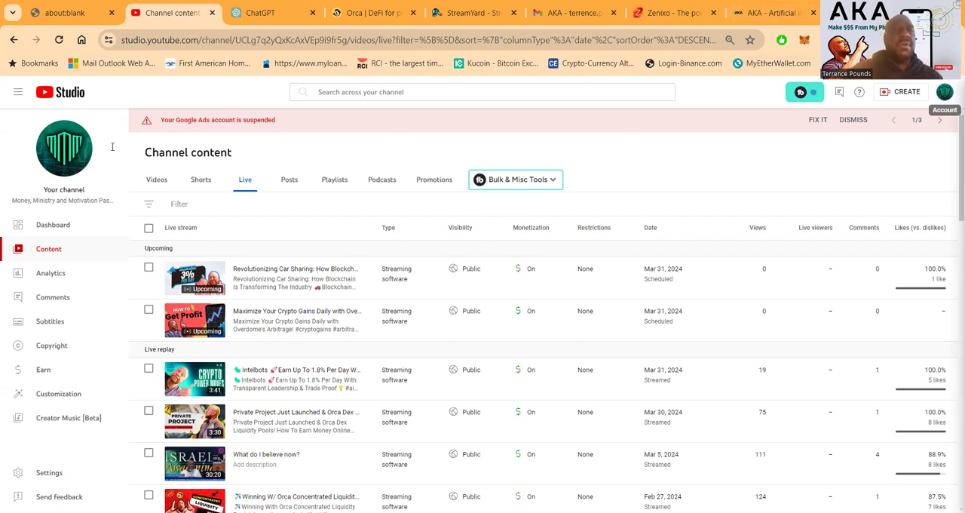
click(944, 90)
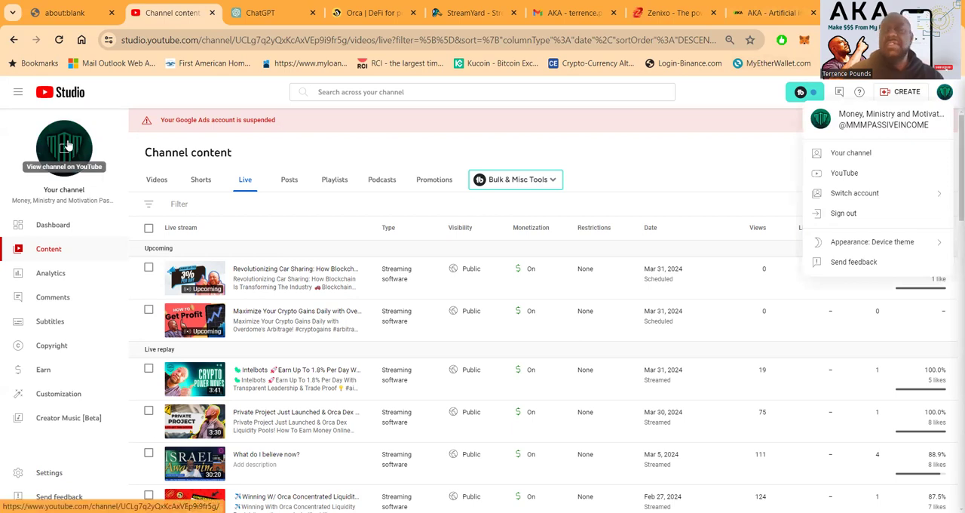
- View the Money, Ministry and Motivation Passive Income channel on YouTube, reading and closing its About details
click(850, 152)
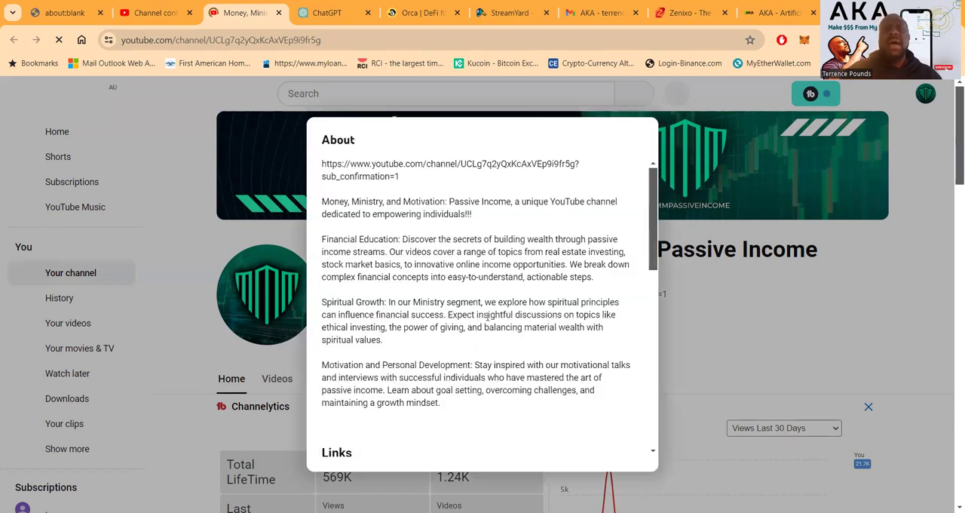
scroll(down, 3)
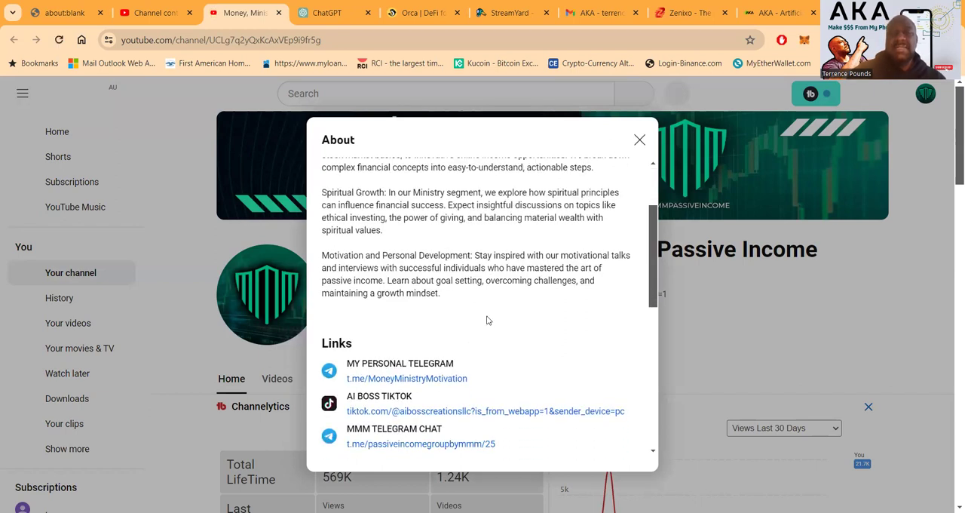
scroll(down, 3)
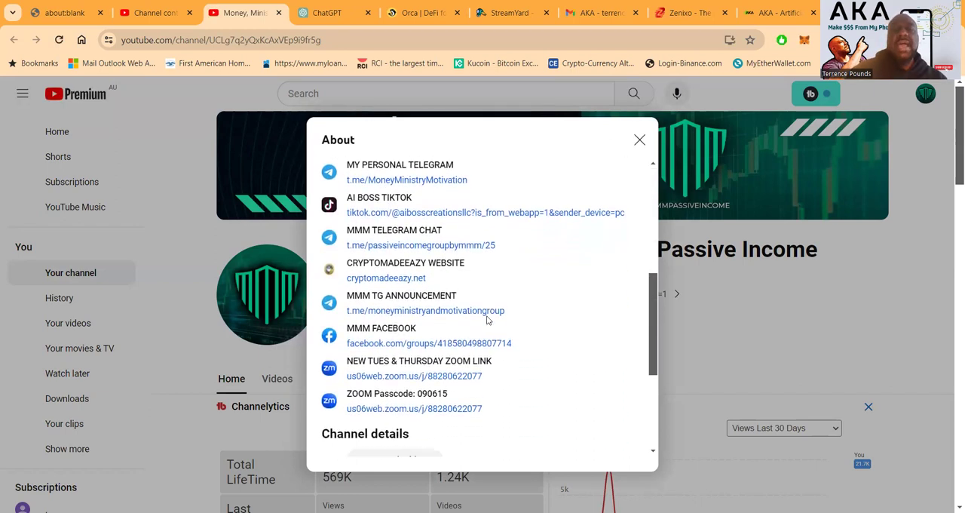
scroll(down, 3)
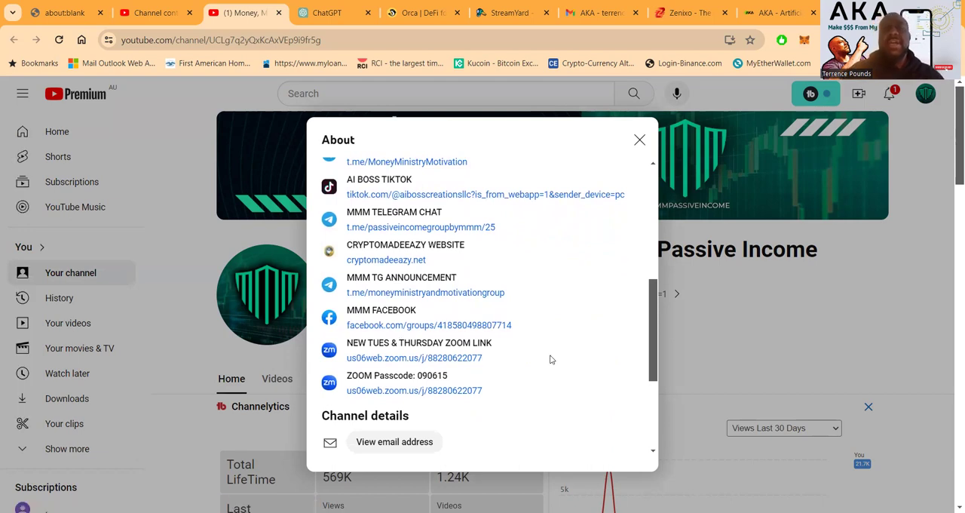
scroll(down, 3)
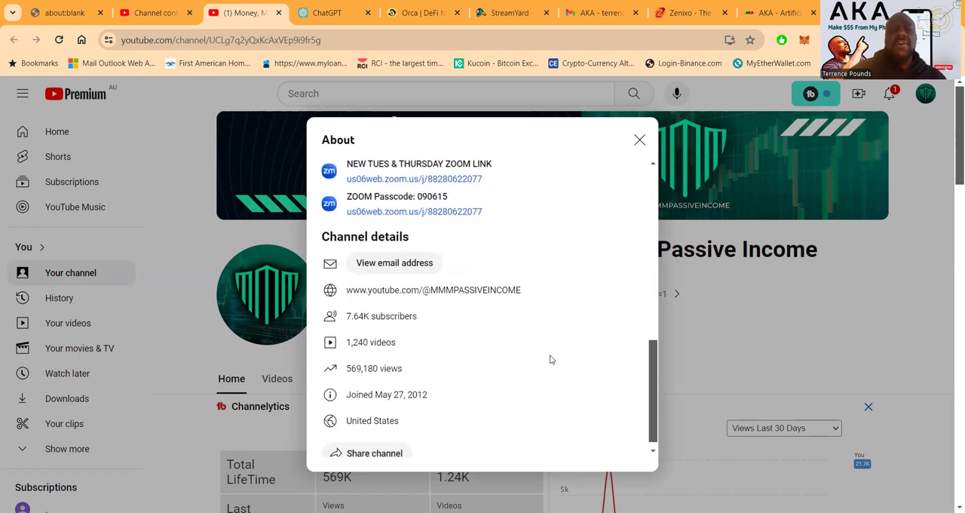
mouse_move(443, 352)
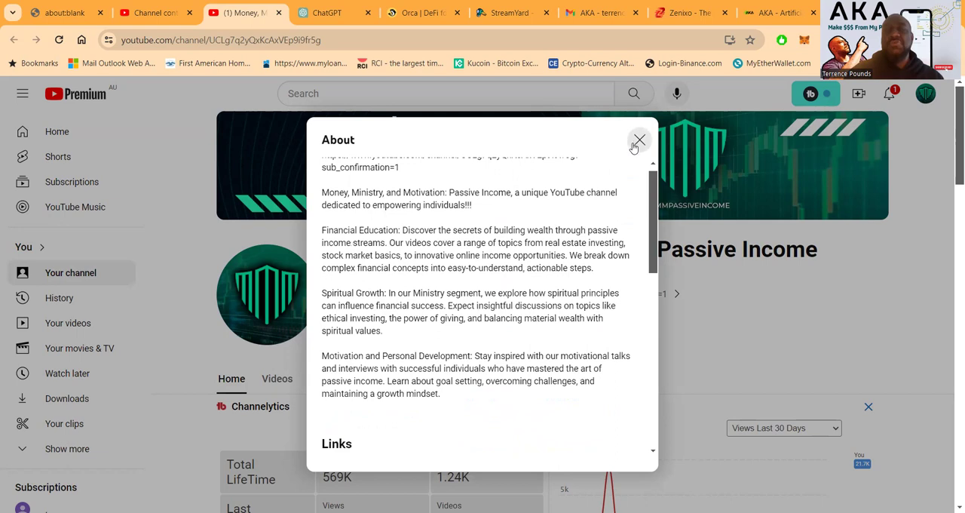
click(640, 142)
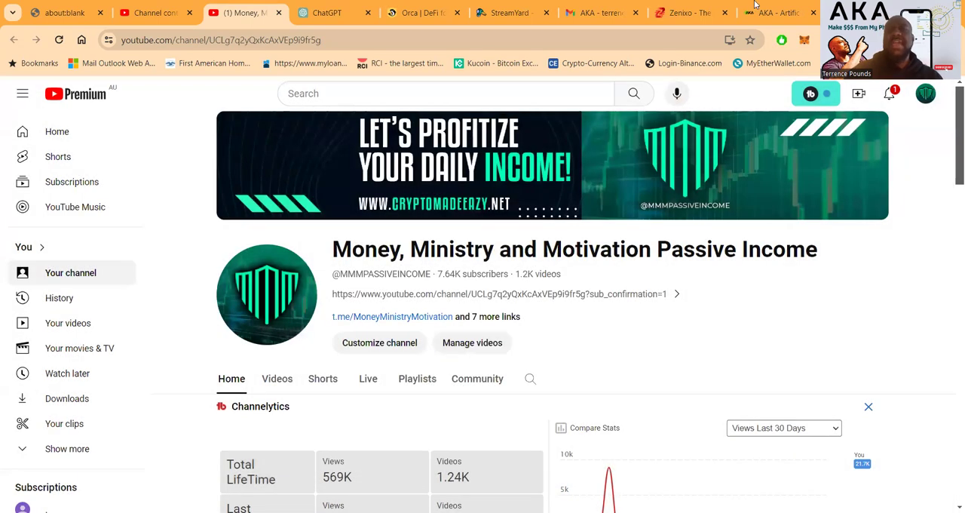
- Return to the aka07.com homepage and read down to the expert-built easy-to-use platform section
click(776, 12)
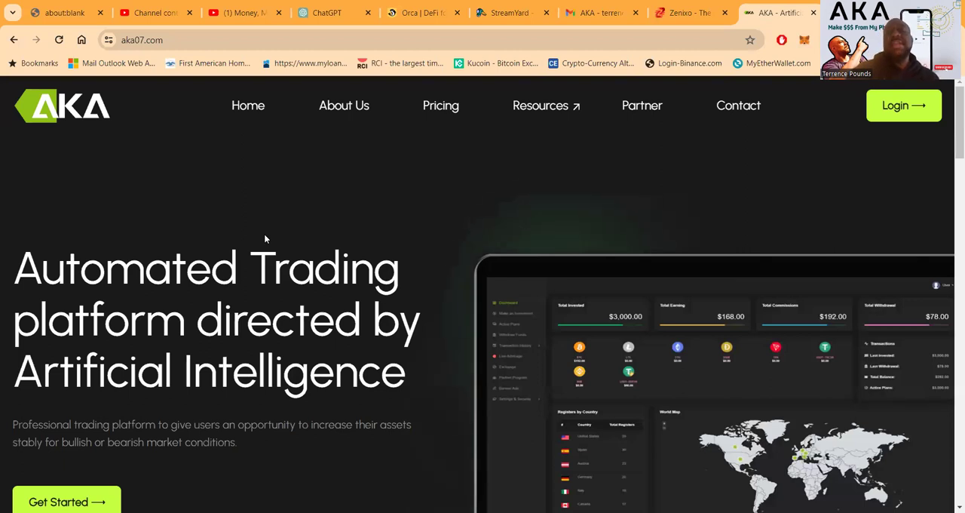
scroll(down, 3)
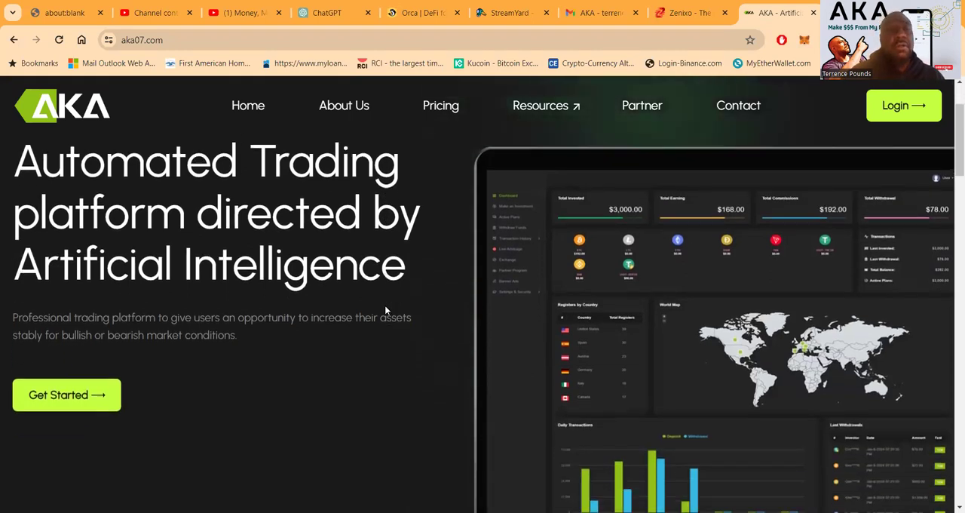
scroll(down, 3)
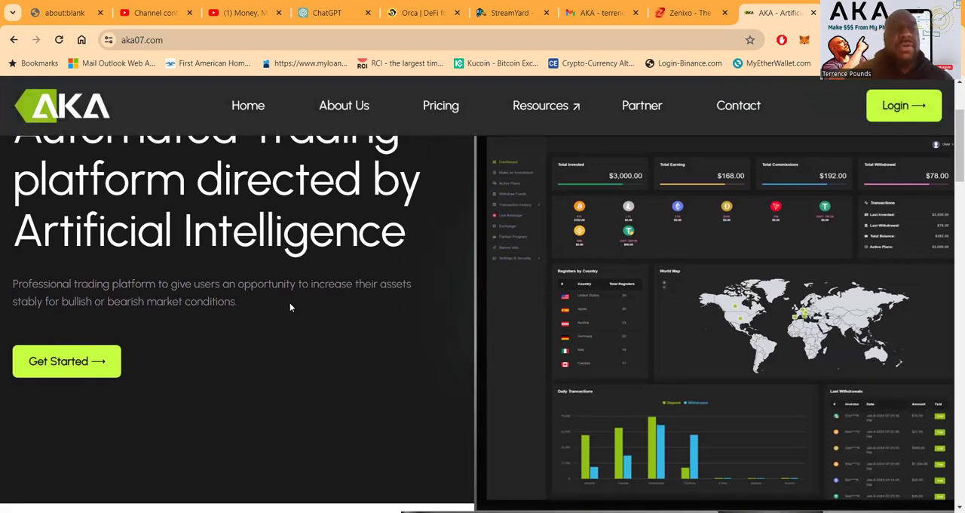
mouse_move(389, 332)
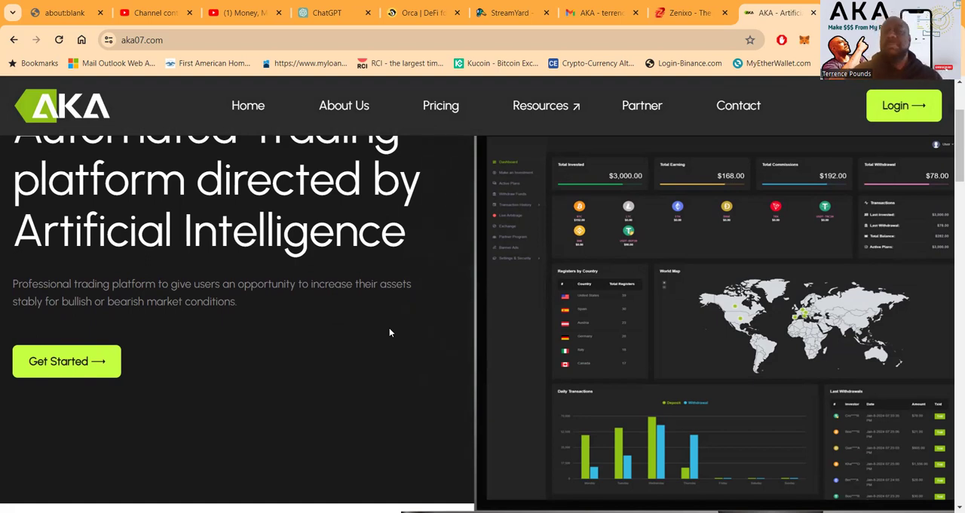
scroll(down, 3)
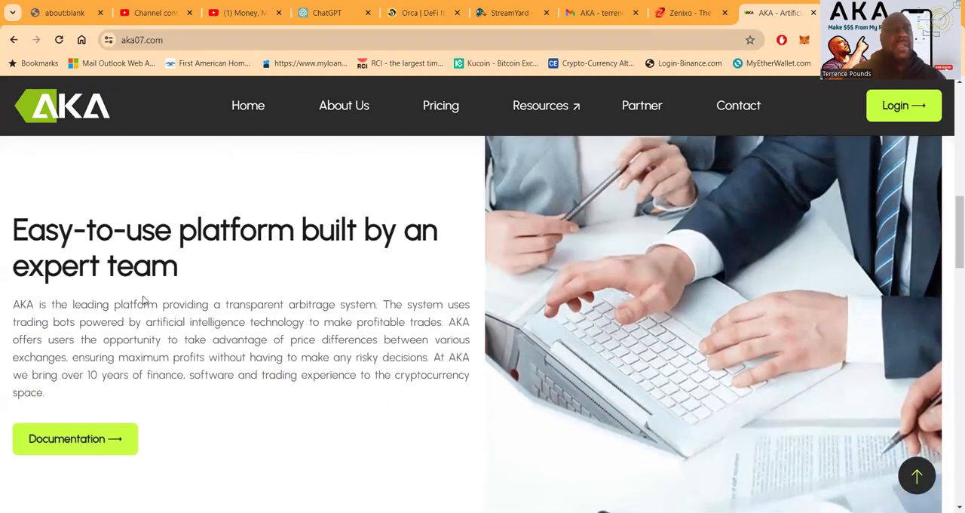
mouse_move(262, 300)
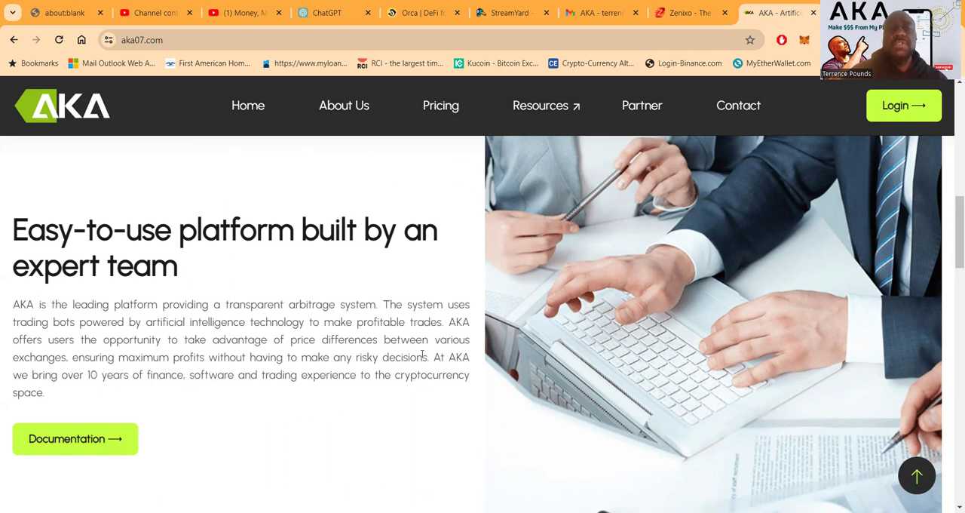
mouse_move(413, 392)
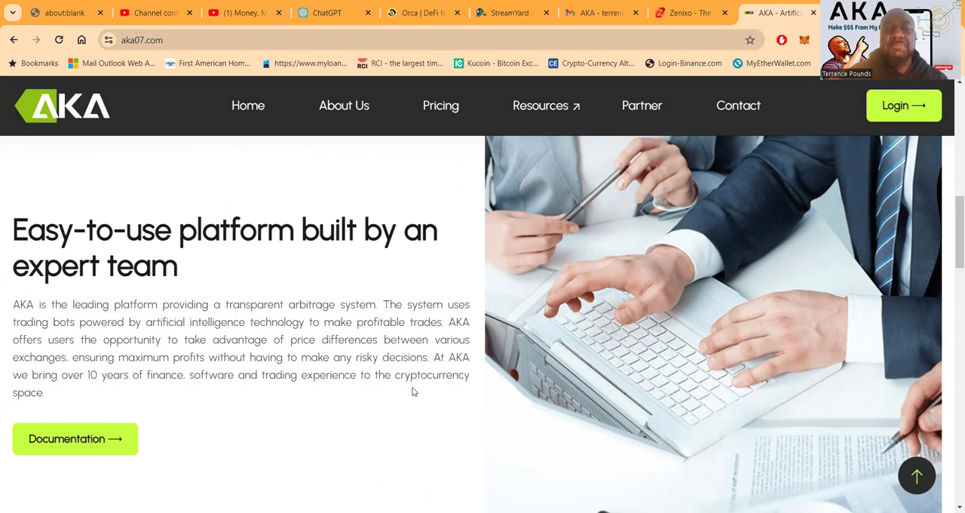
scroll(down, 3)
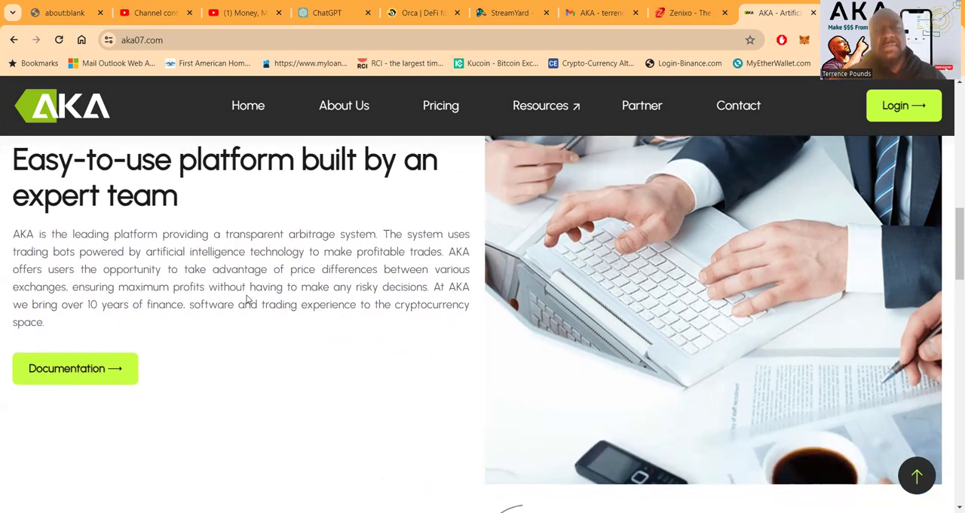
mouse_move(476, 295)
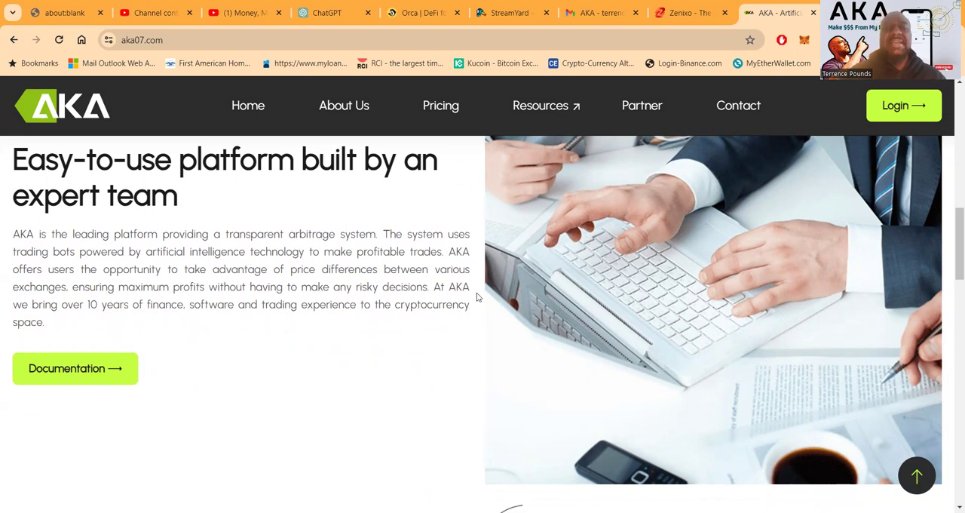
mouse_move(286, 341)
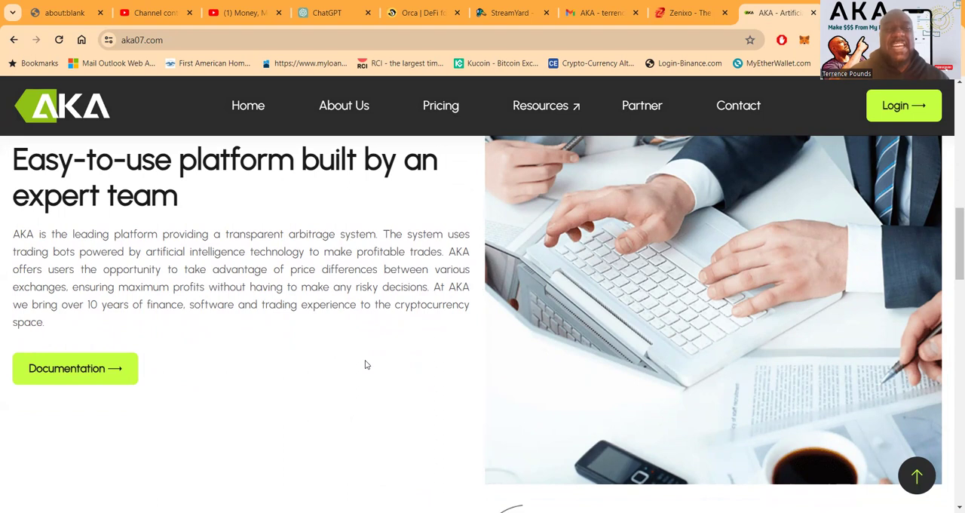
- Read through the six 'What makes us stand out' feature cards and return toward the homepage top
scroll(down, 3)
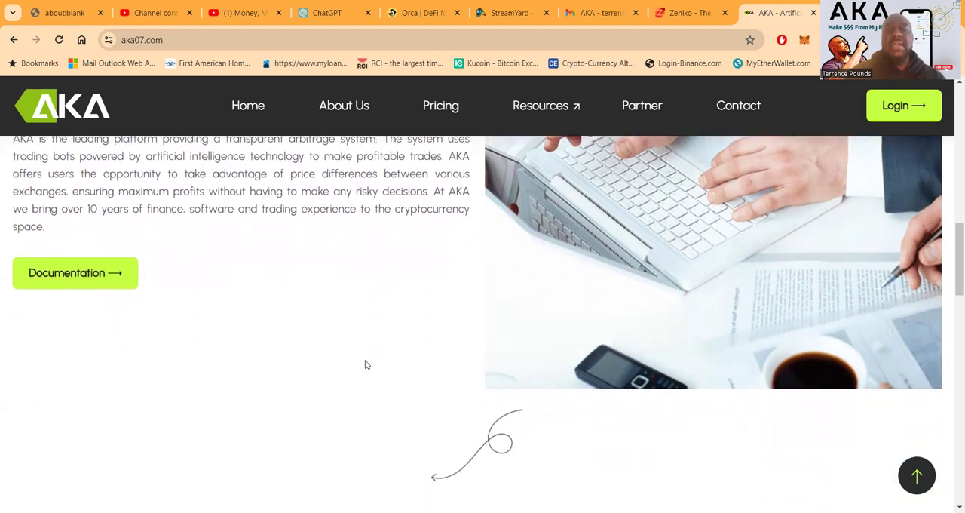
scroll(down, 3)
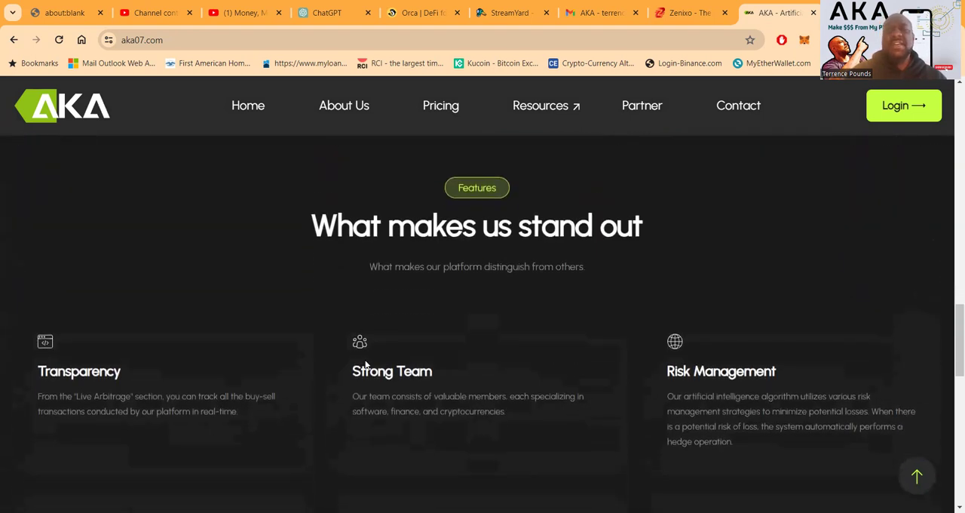
scroll(down, 3)
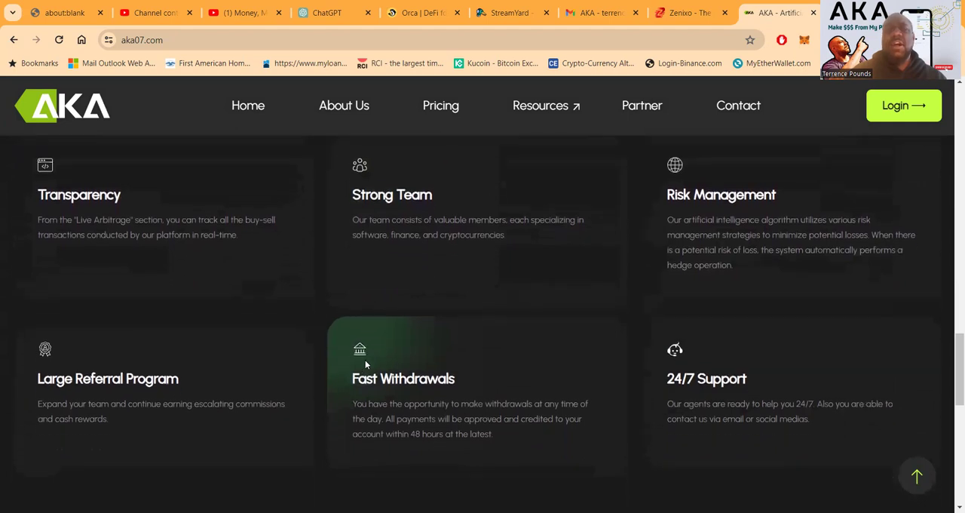
scroll(down, 3)
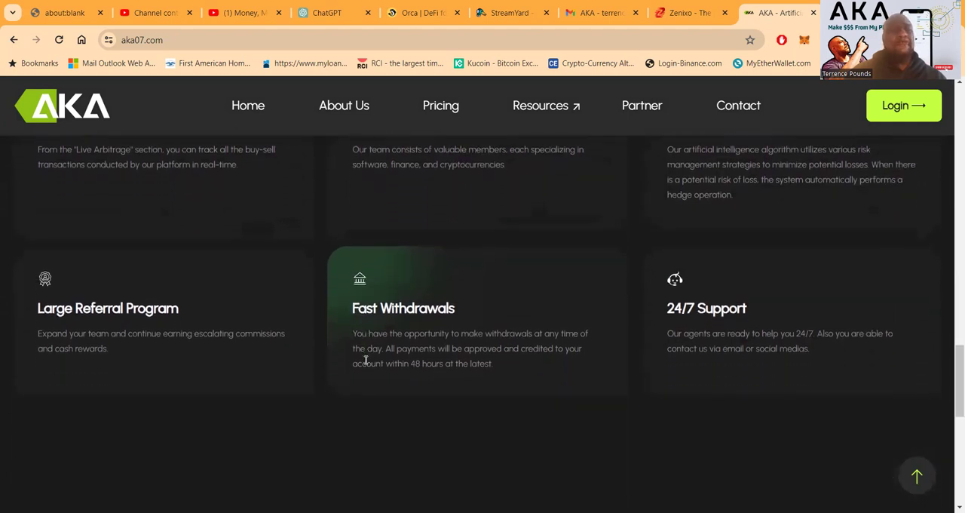
scroll(up, 3)
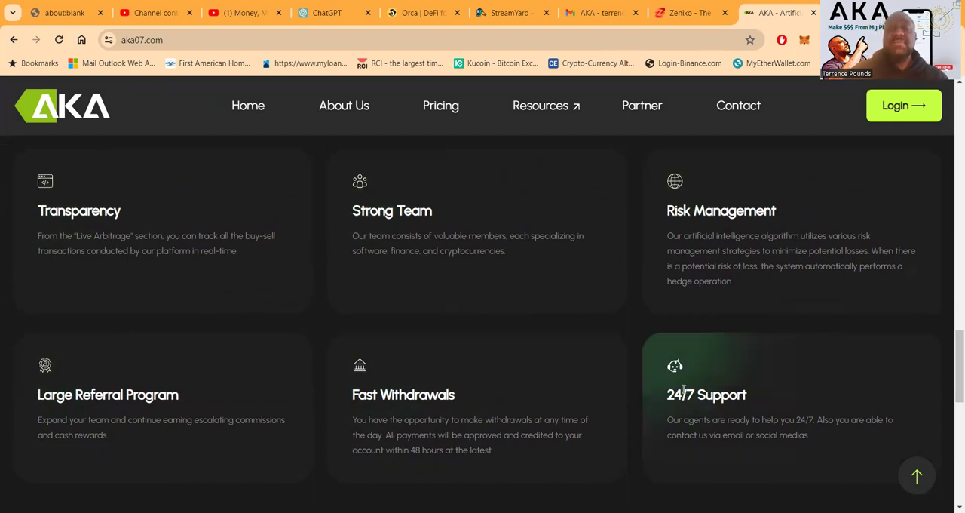
scroll(down, 3)
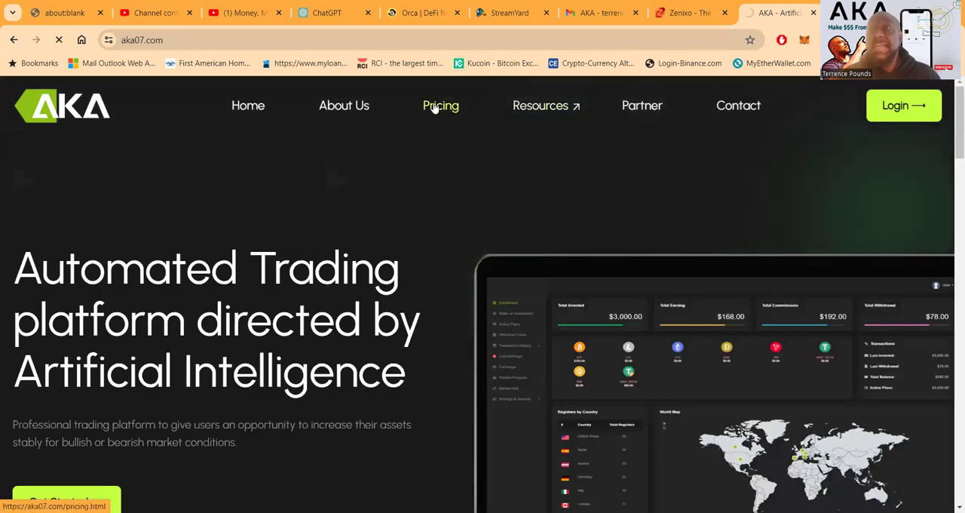
- Review the first investment plans on the Pricing page, including the 20 and 30 Days plans
click(441, 106)
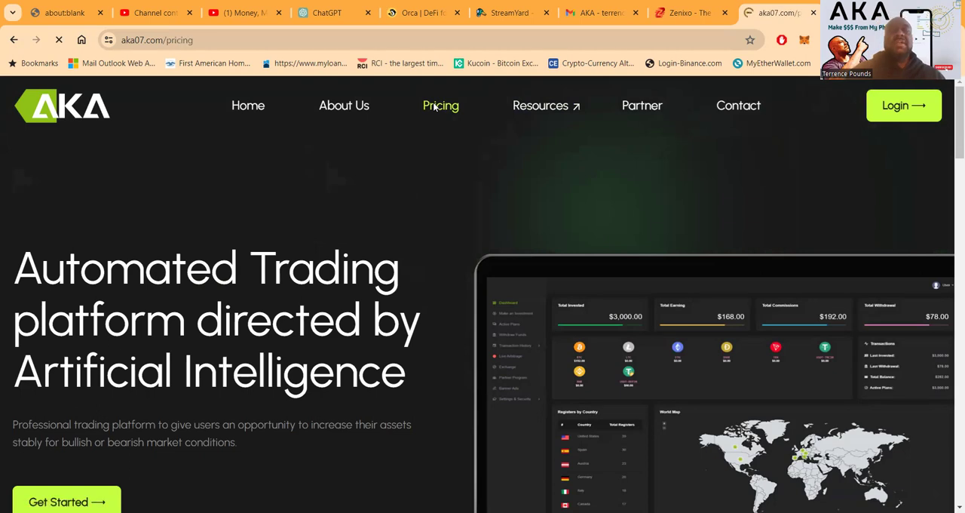
scroll(down, 3)
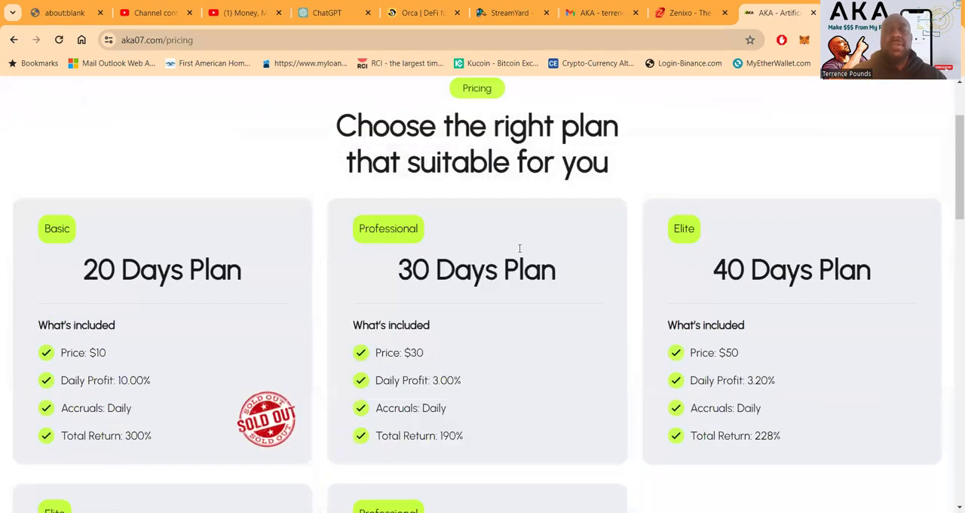
mouse_move(201, 177)
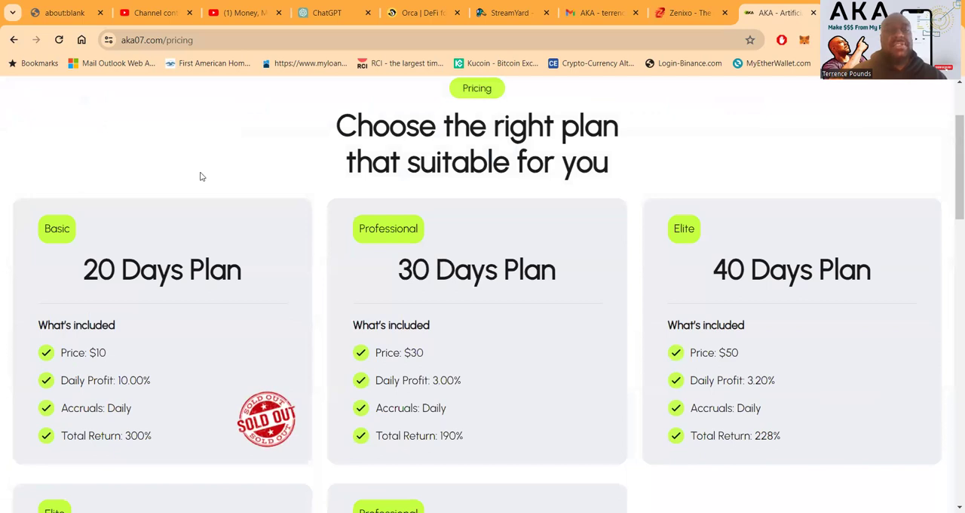
scroll(down, 3)
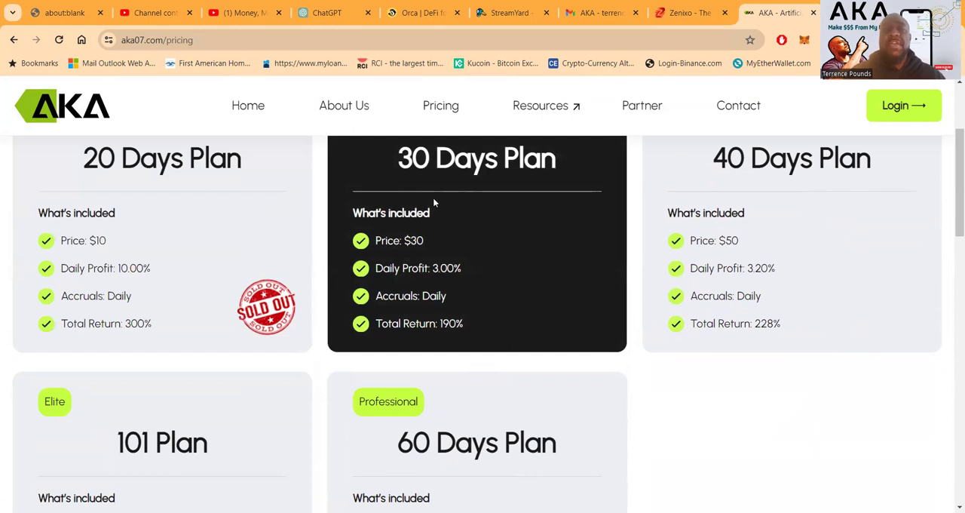
mouse_move(467, 288)
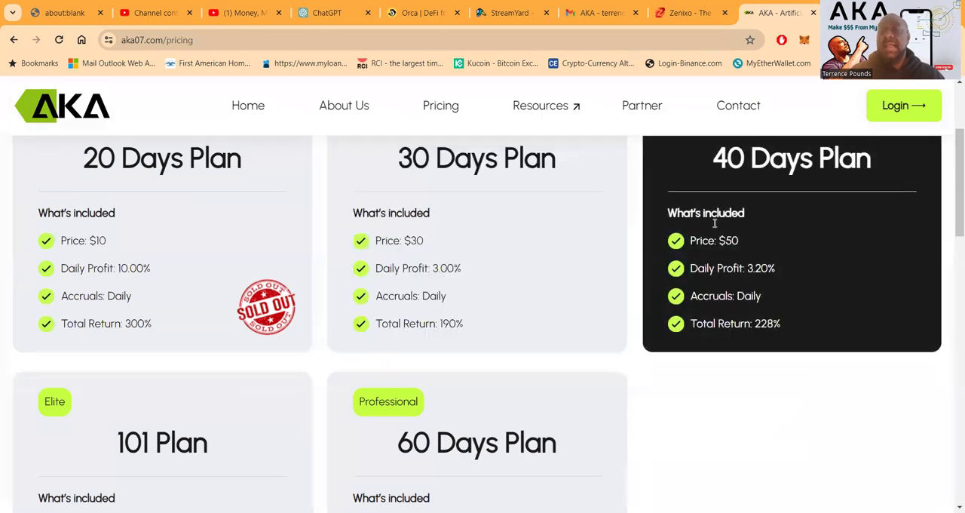
mouse_move(731, 308)
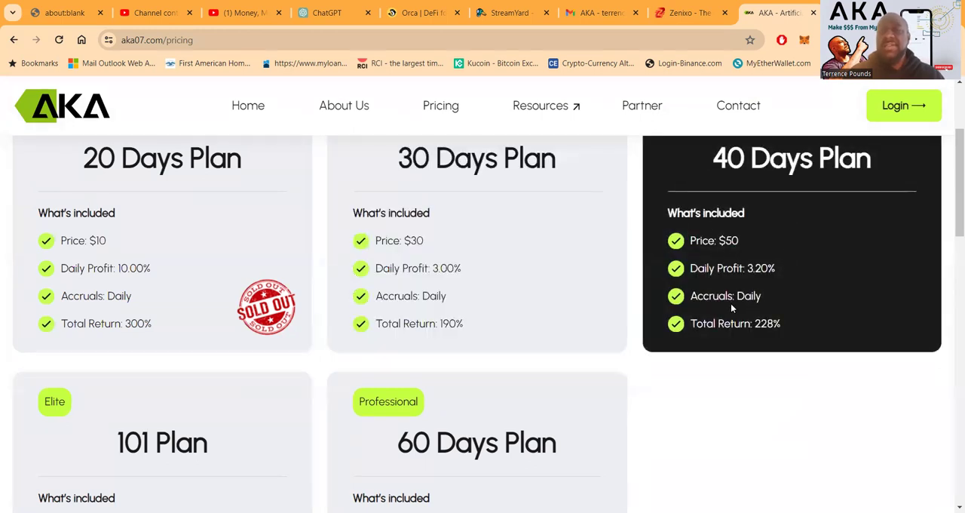
scroll(down, 3)
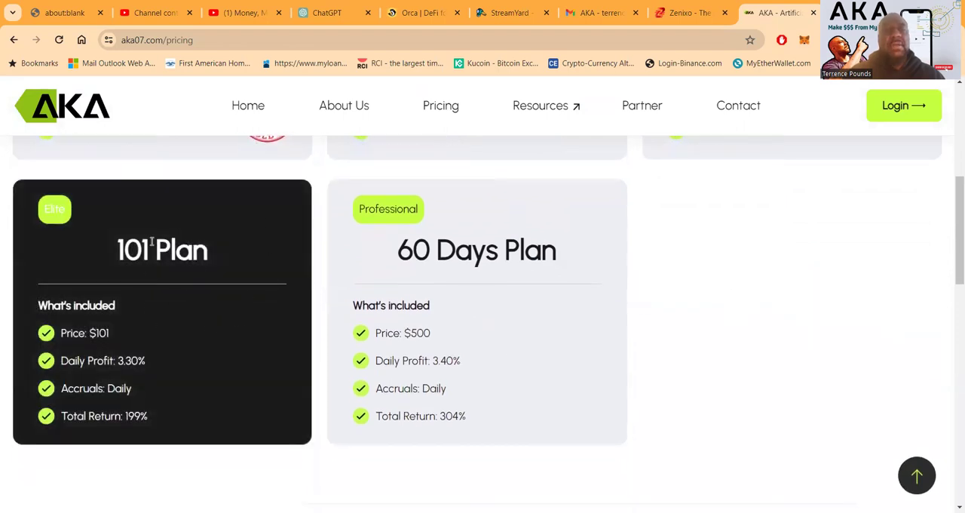
mouse_move(239, 359)
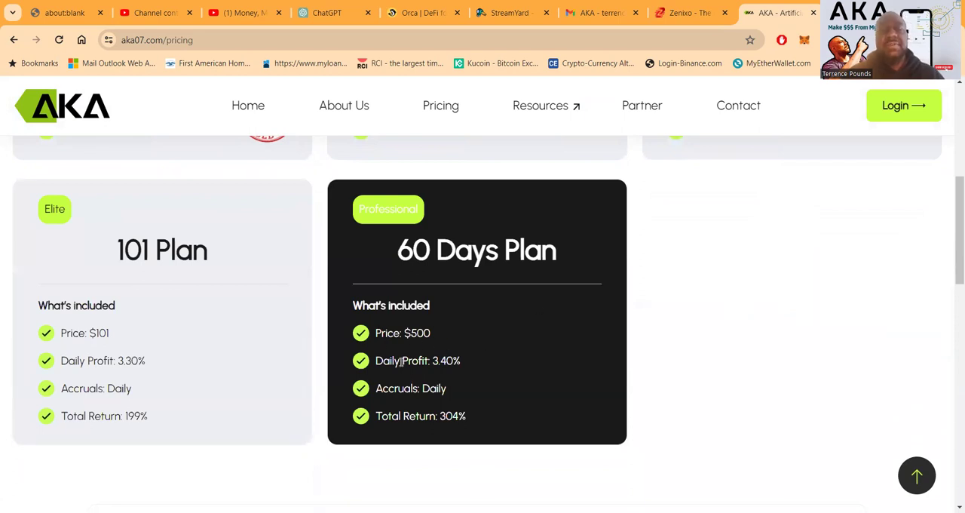
mouse_move(470, 356)
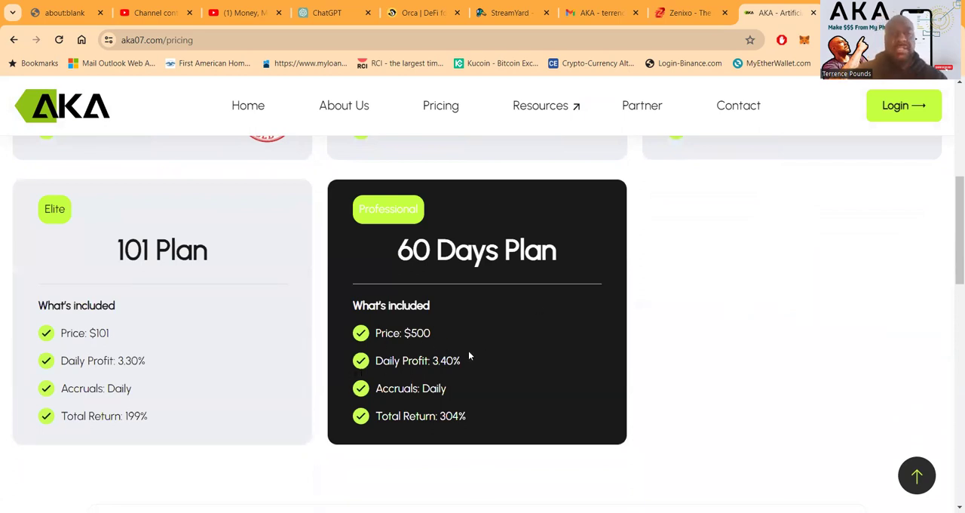
scroll(up, 3)
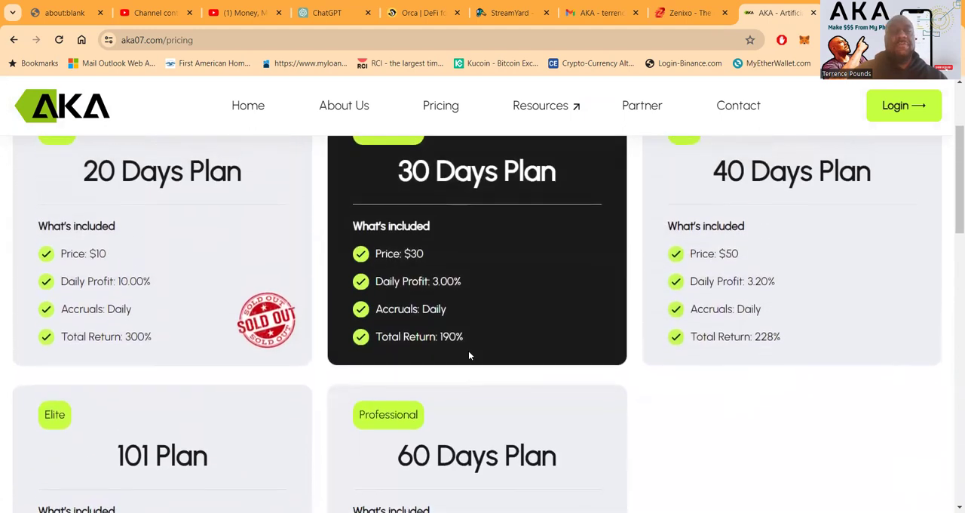
- Read the remaining 40 Days, 101 and 60 Days plans, then head to the member login site
scroll(down, 3)
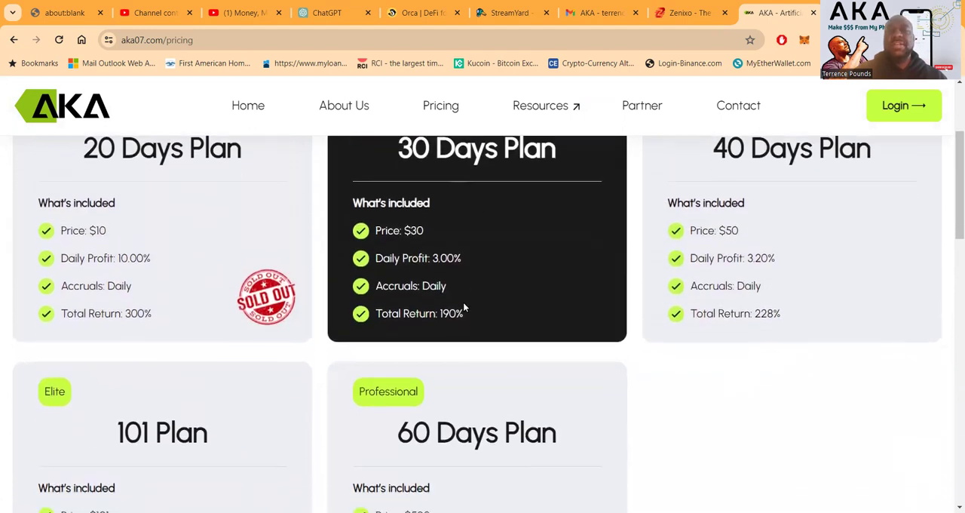
scroll(down, 3)
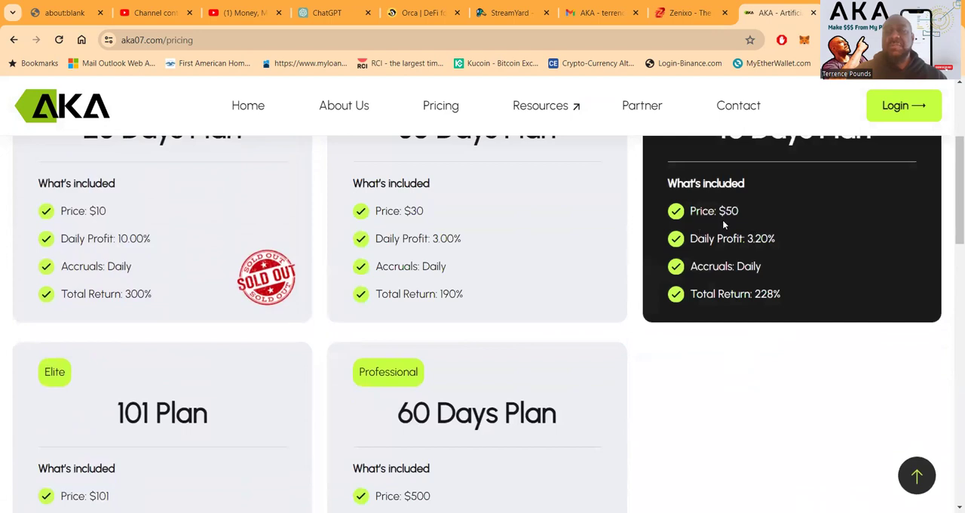
scroll(down, 3)
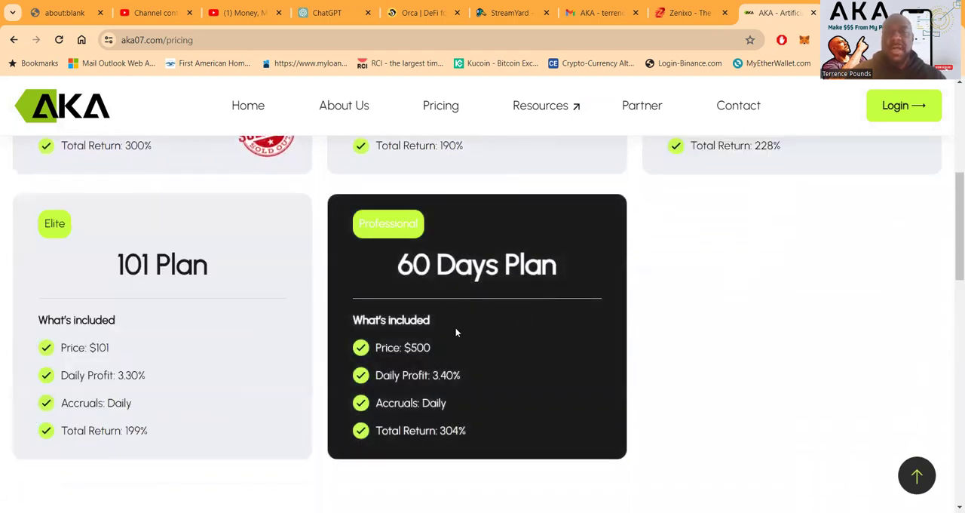
mouse_move(501, 345)
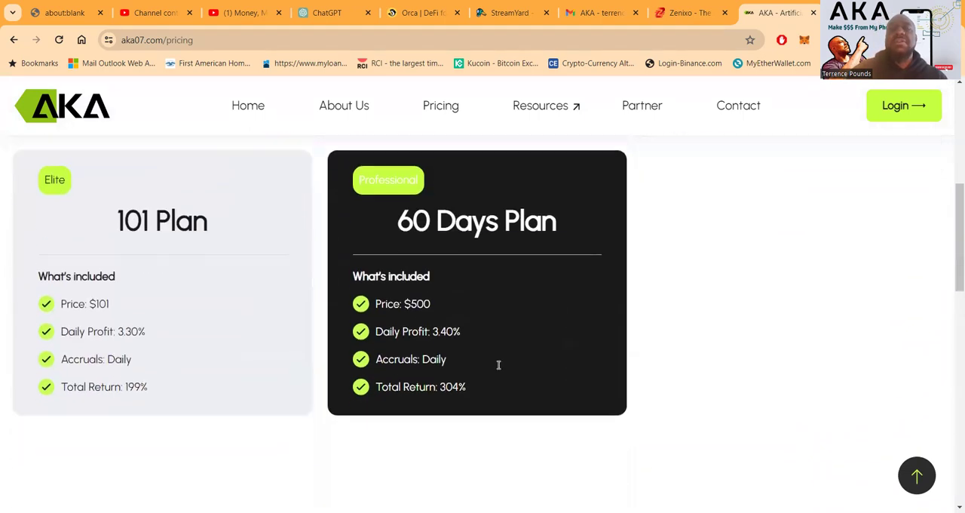
scroll(down, 3)
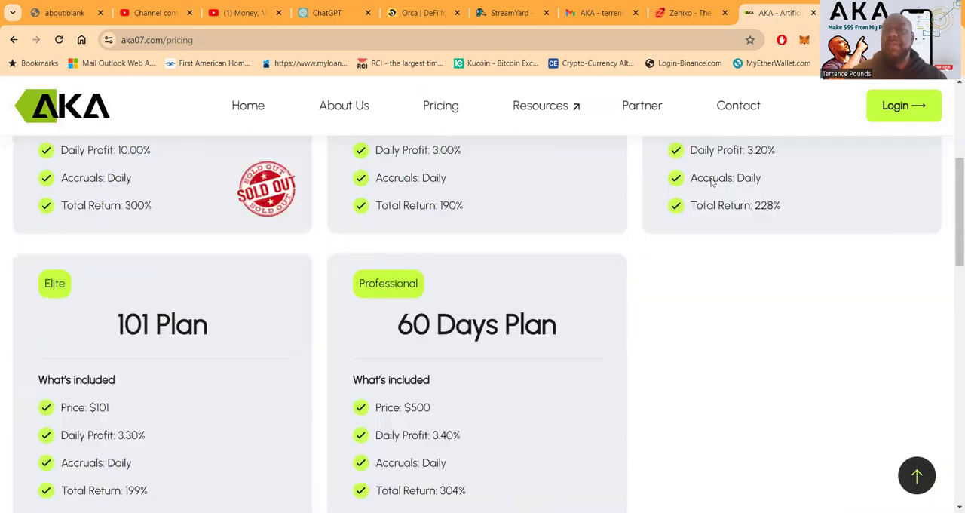
mouse_move(847, 220)
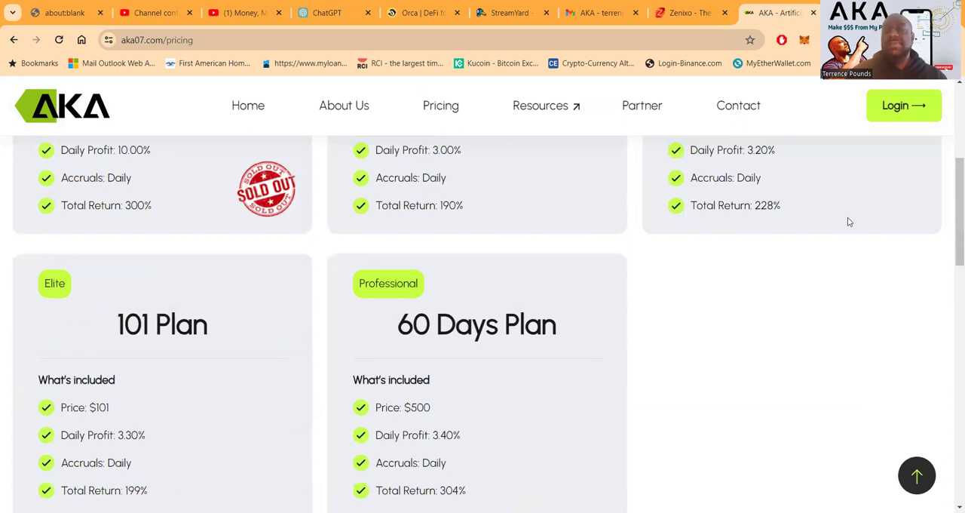
click(903, 105)
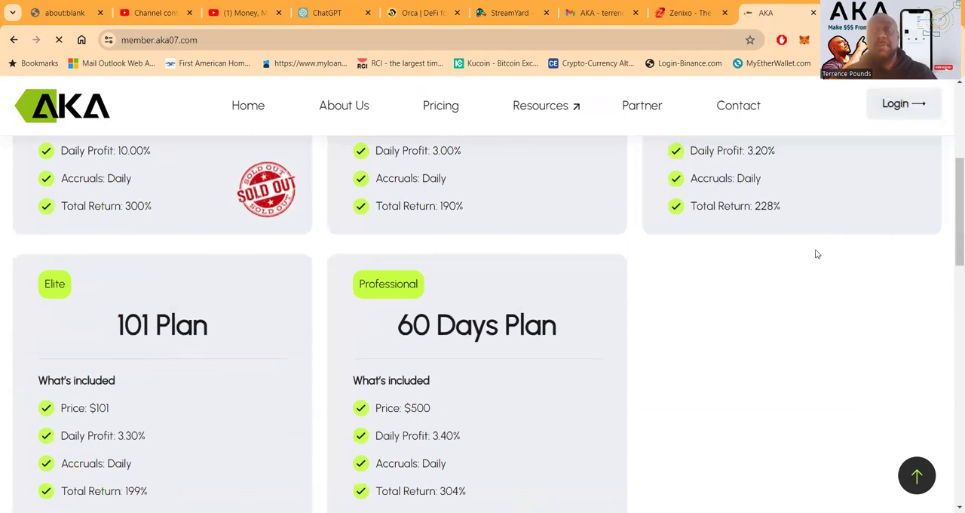
- Sign in with the Chrome-saved account credentials, confirming with the Windows PIN, to reach the member dashboard
click(901, 103)
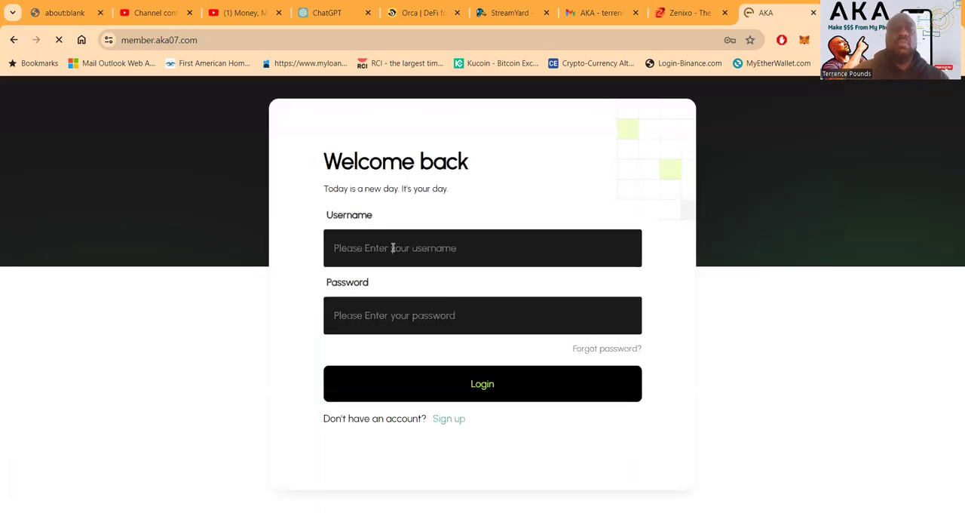
click(483, 247)
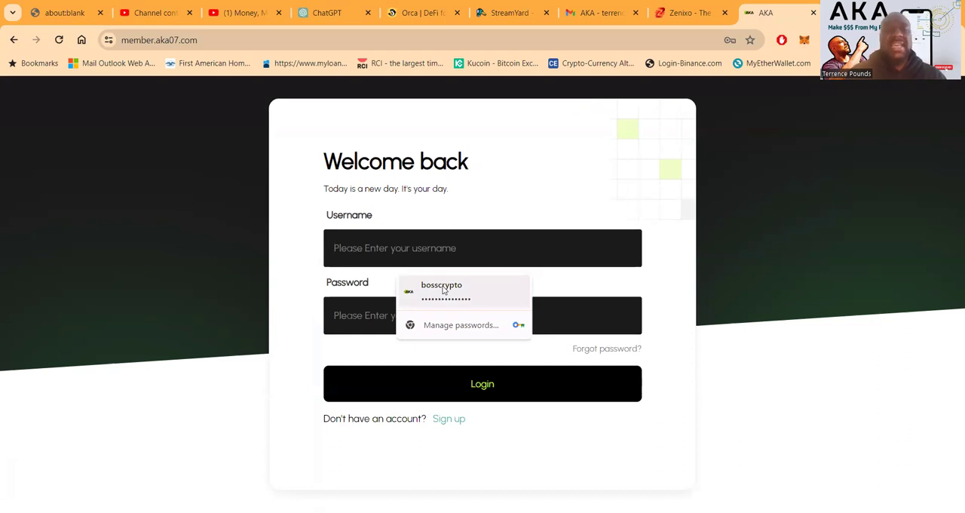
click(440, 290)
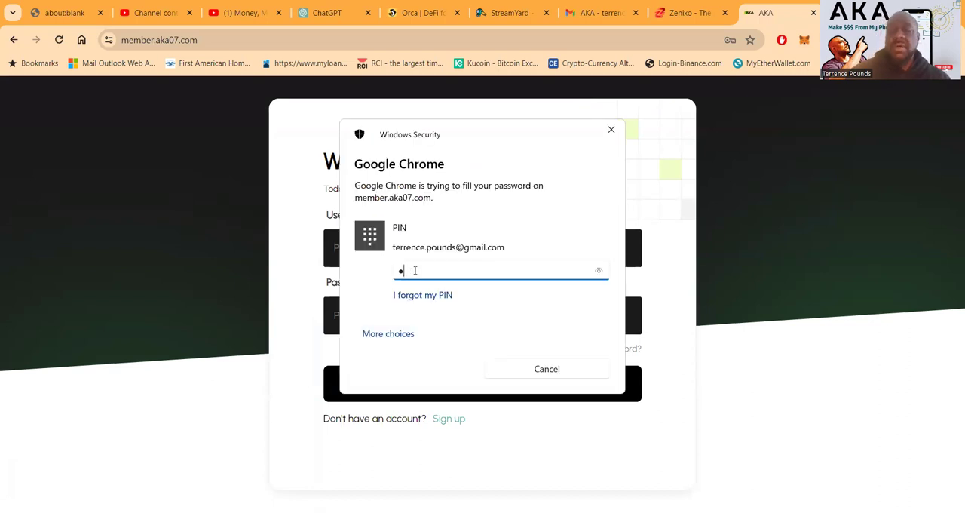
click(546, 368)
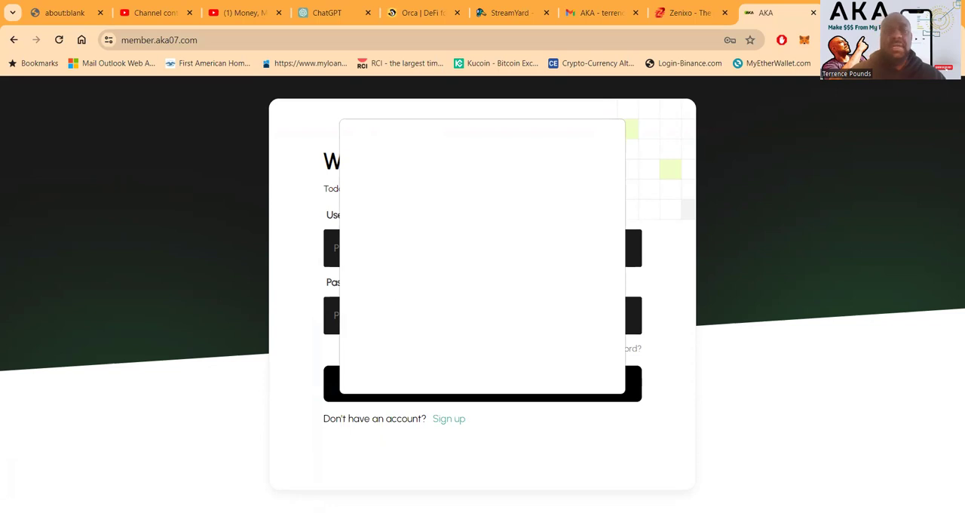
click(482, 383)
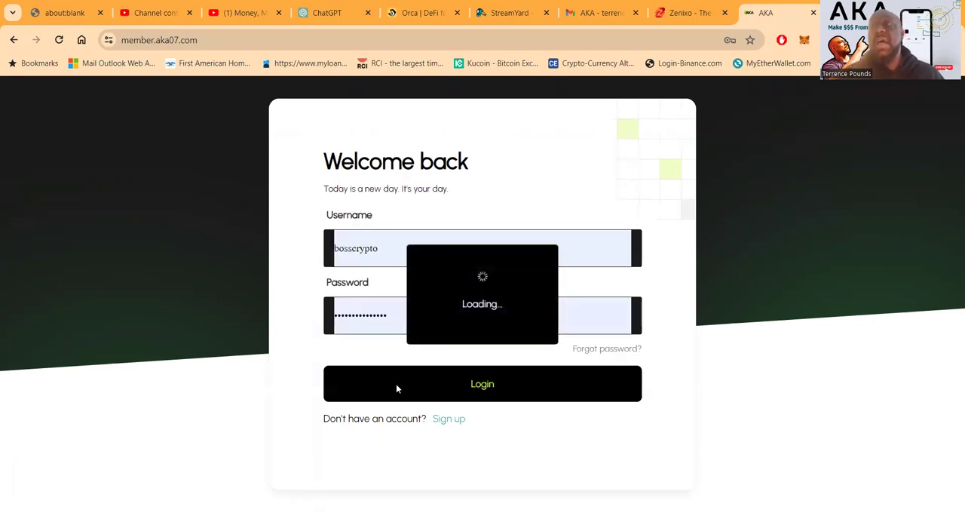
click(482, 383)
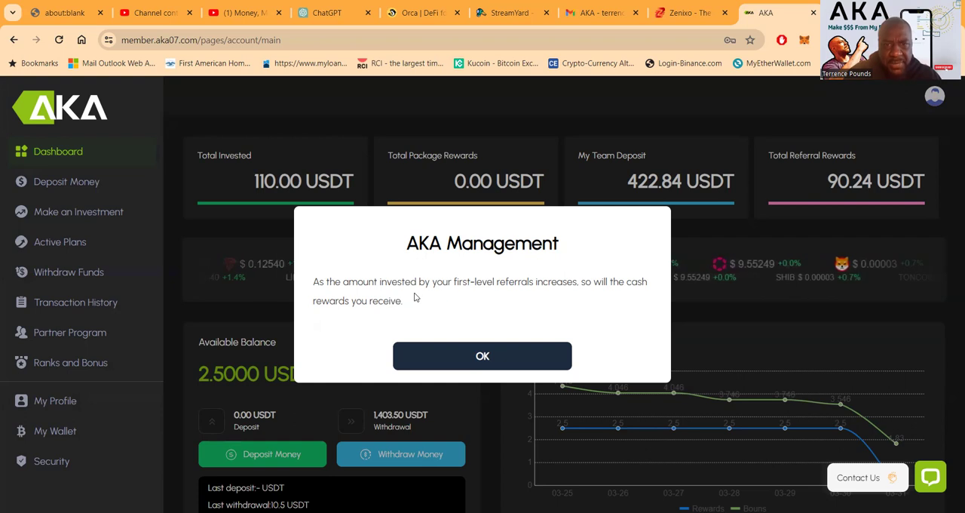
mouse_move(549, 285)
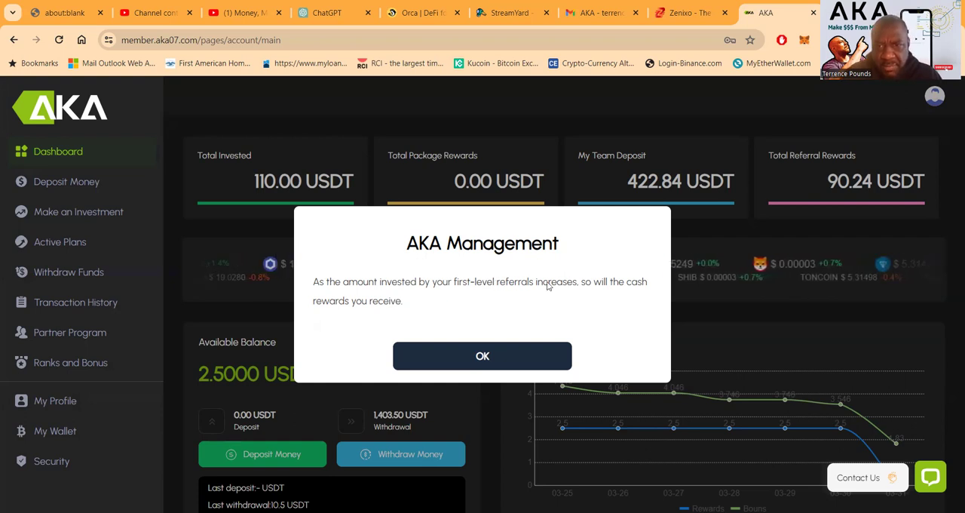
mouse_move(600, 294)
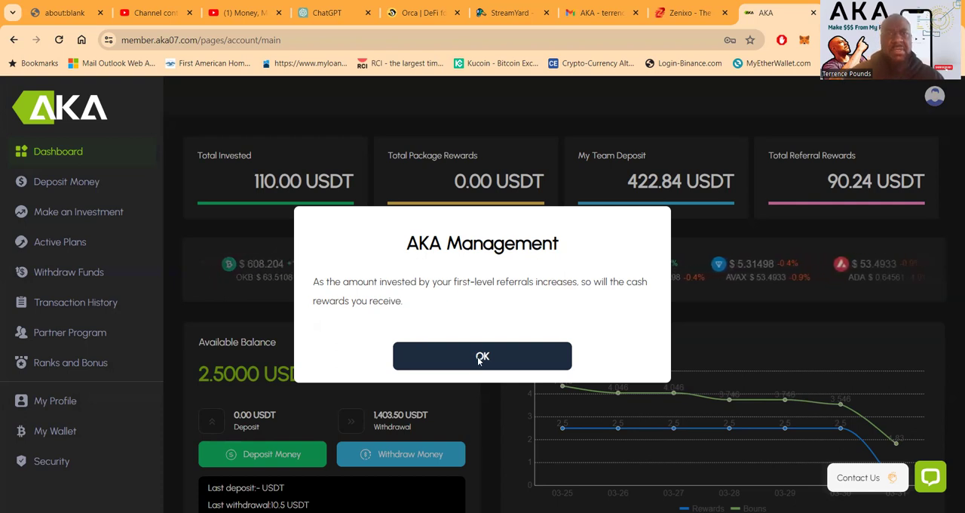
- Dismiss the AKA Management notice and show the in-progress 40 Days and 30 Days plan investments
click(482, 355)
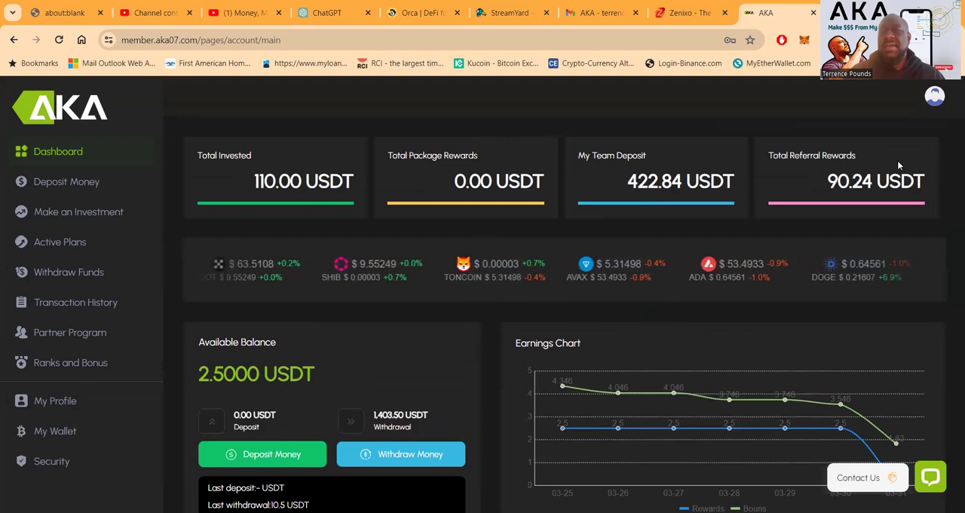
mouse_move(802, 118)
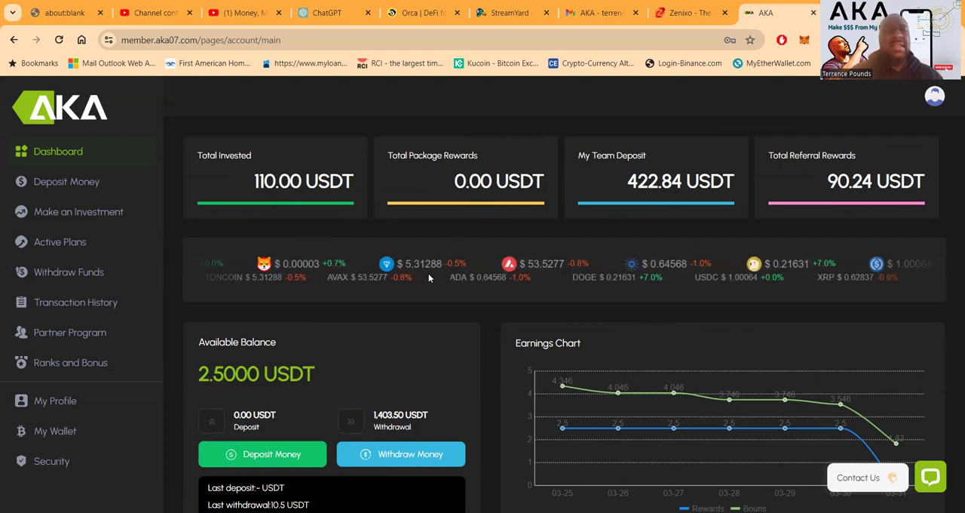
scroll(down, 3)
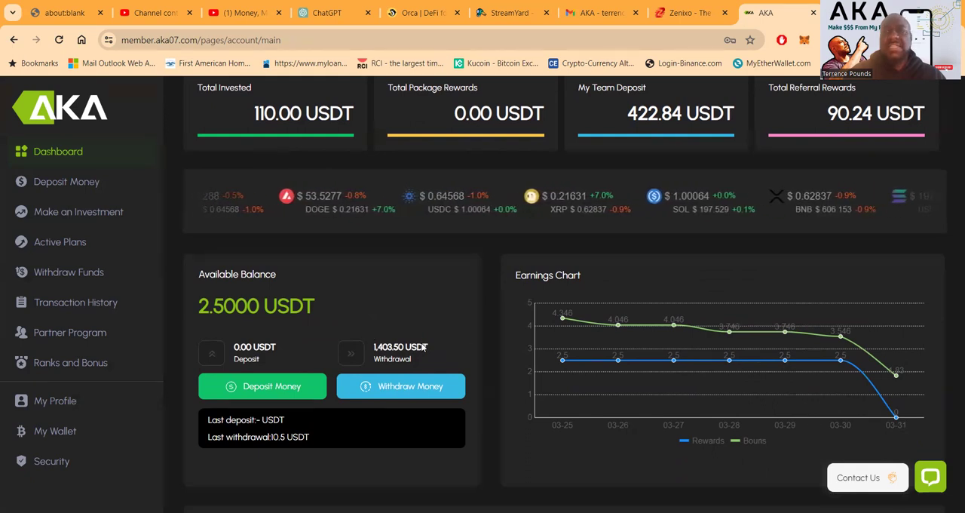
scroll(down, 3)
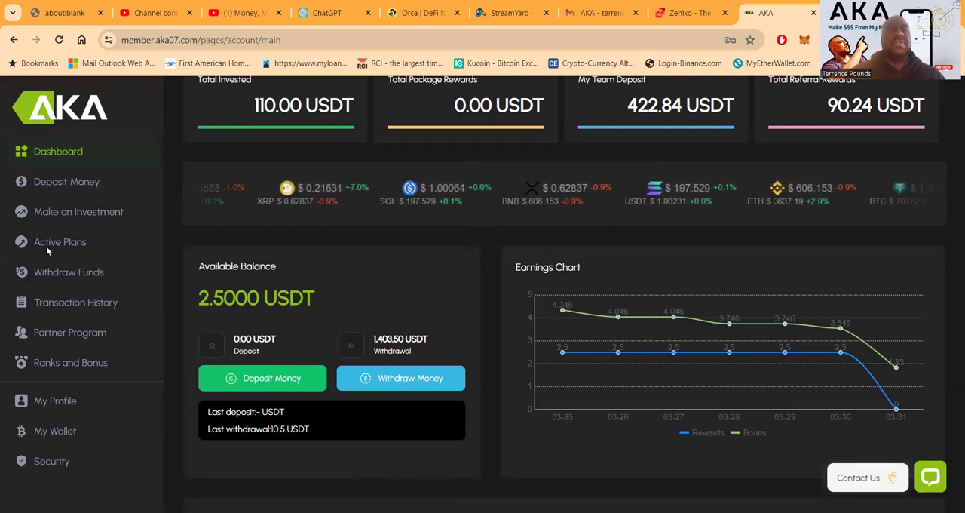
click(60, 242)
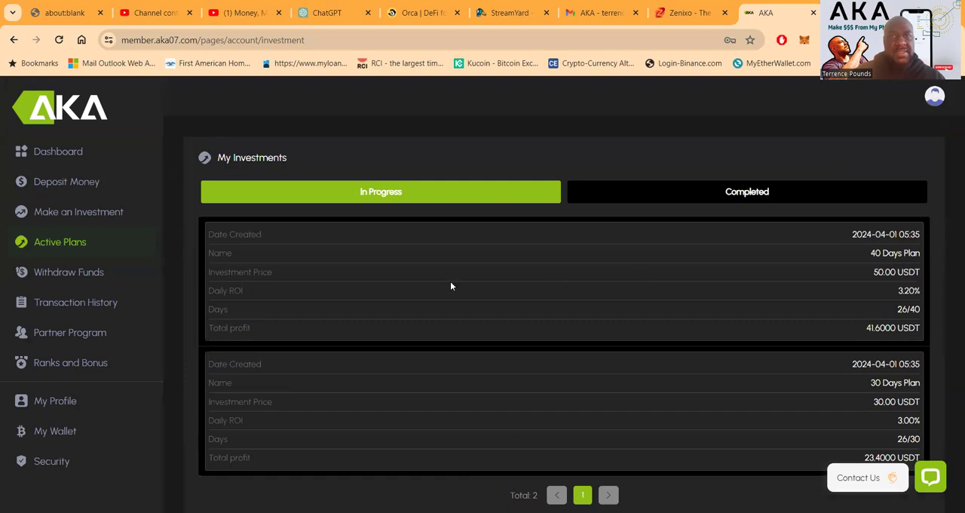
- Show the completed investments, the finished 20 Days Plans each with 20 USDT total profit
click(746, 190)
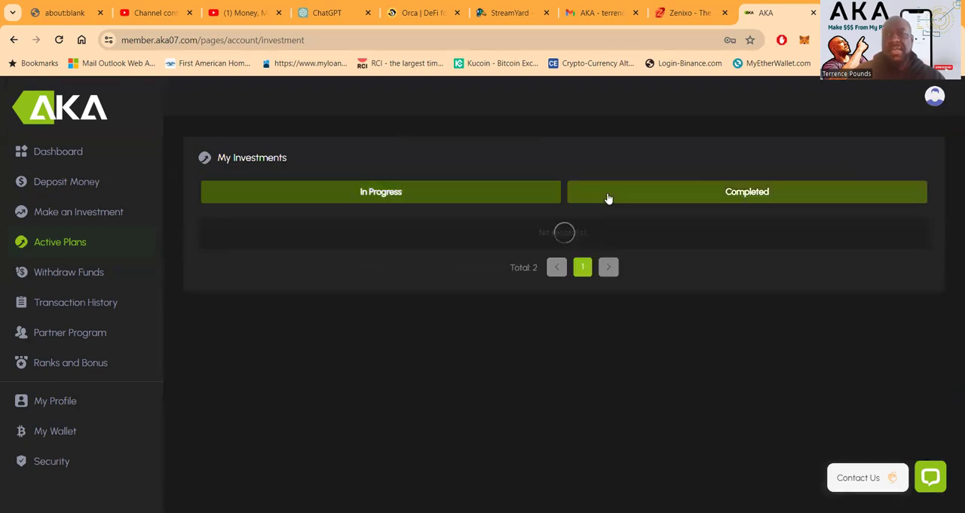
click(746, 190)
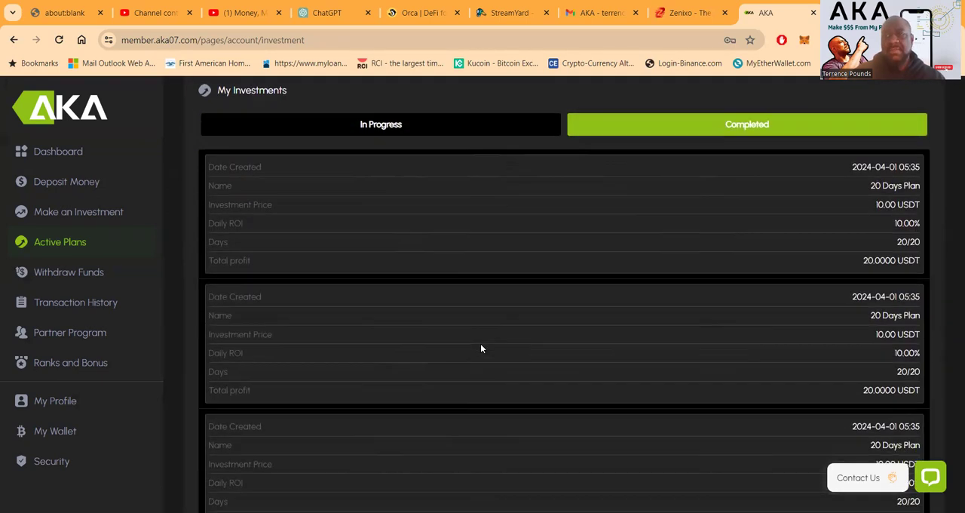
scroll(down, 3)
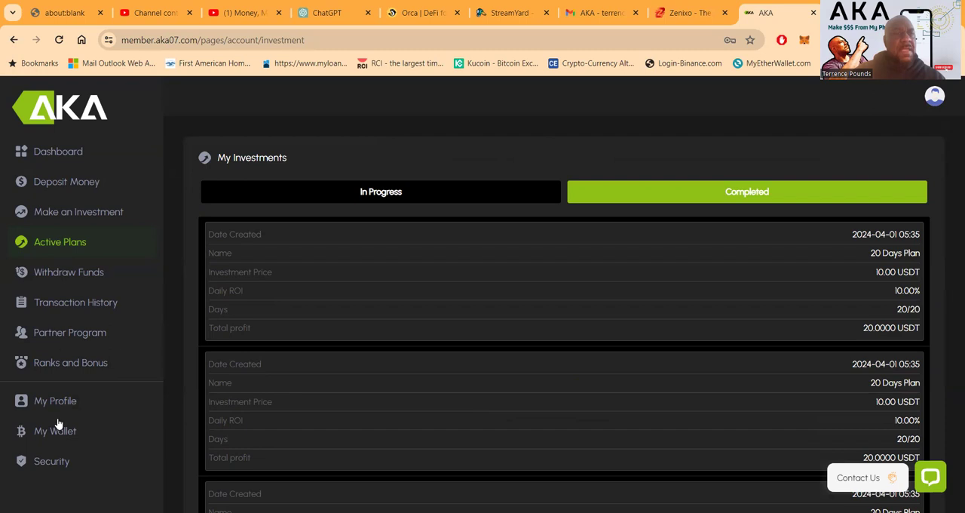
mouse_move(97, 434)
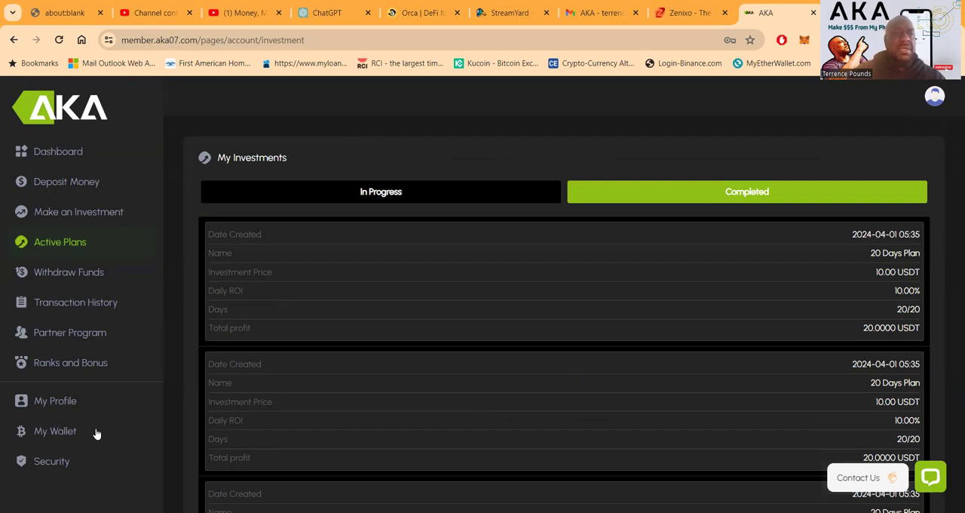
- Claim the 90.2430 USDT referral bonus under Ranks and Bonus, then return to the dashboard showing 2.5 USDT available
click(70, 362)
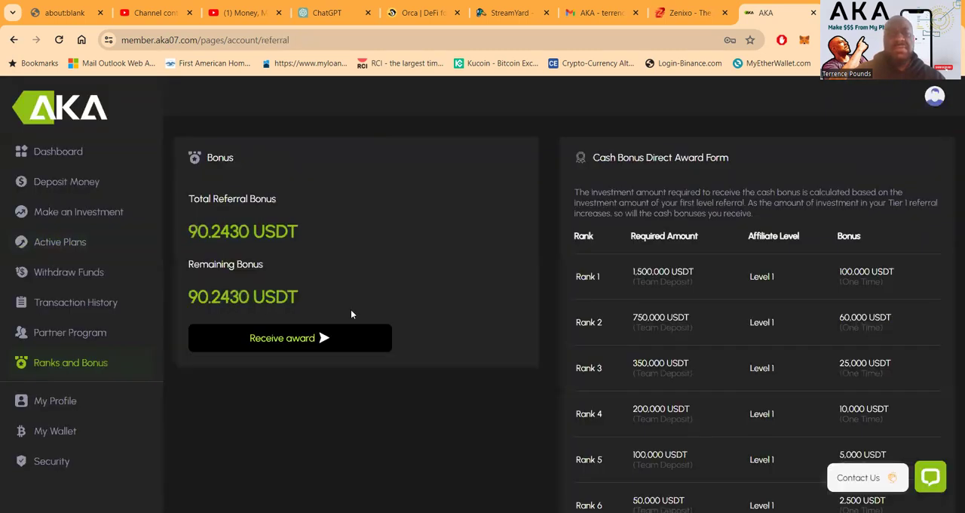
mouse_move(273, 285)
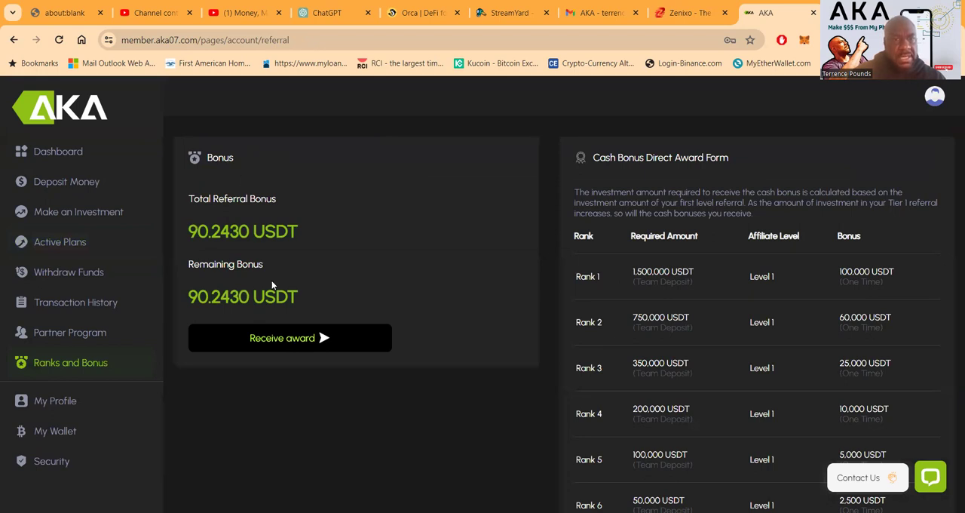
mouse_move(279, 339)
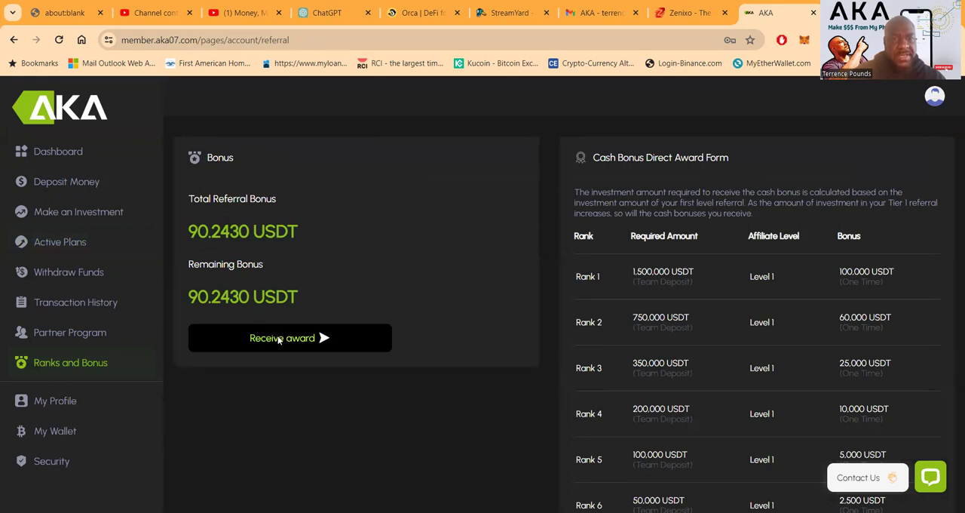
click(290, 338)
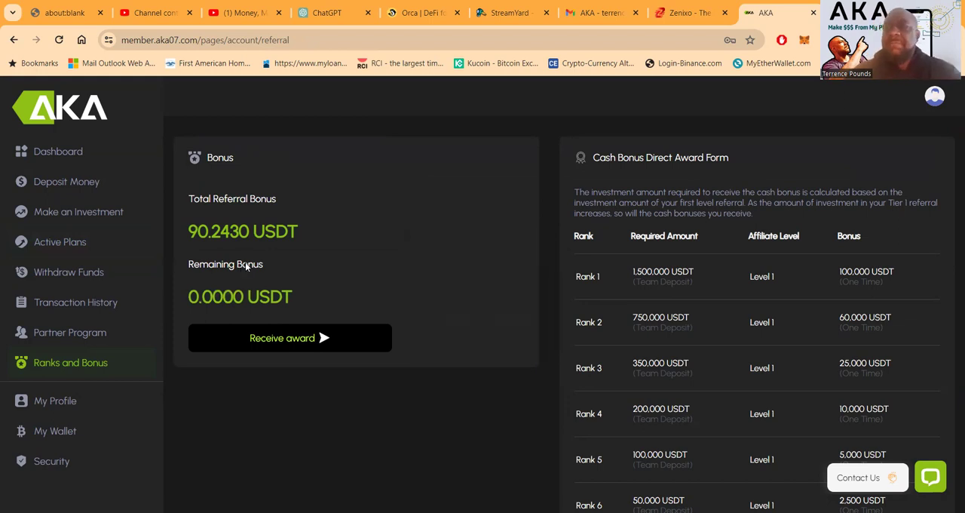
mouse_move(277, 341)
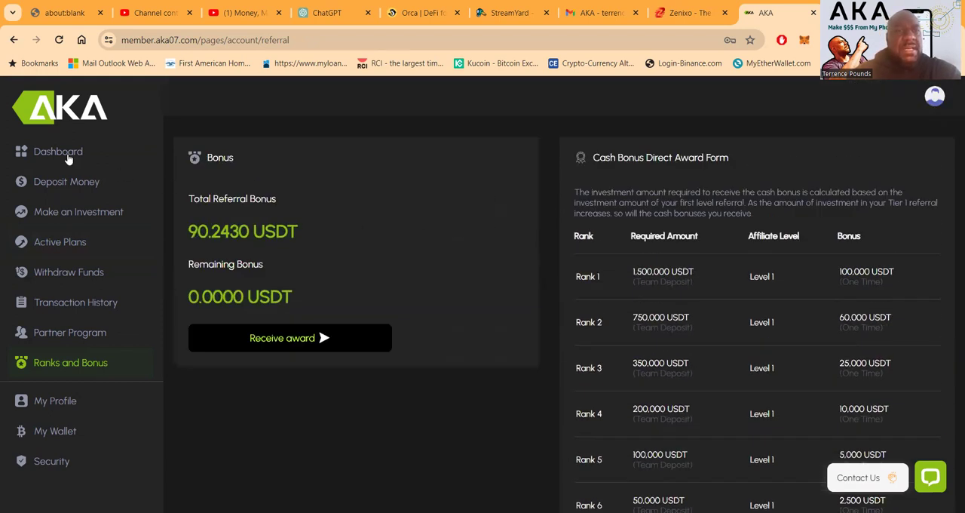
click(57, 151)
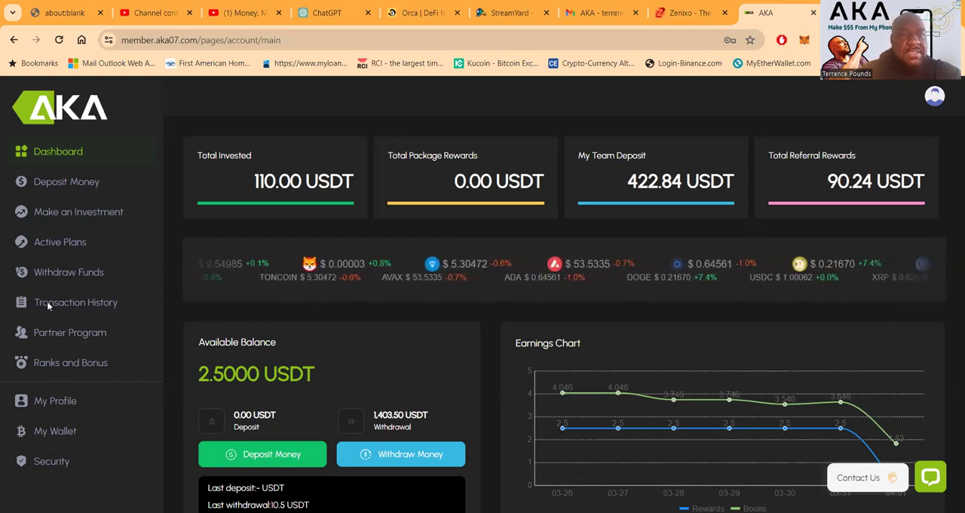
- Review the withdrawal and income records in Transaction History, paging to the oldest income entries
click(76, 302)
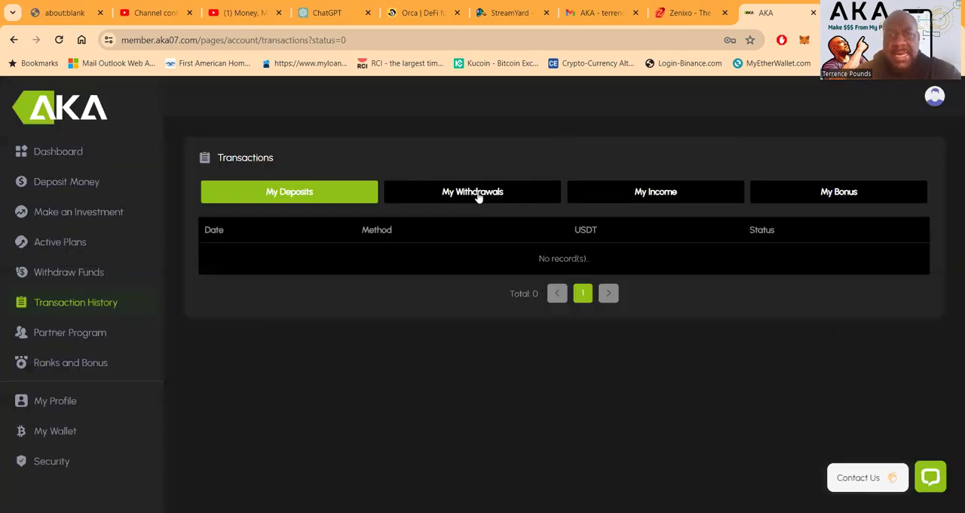
click(472, 190)
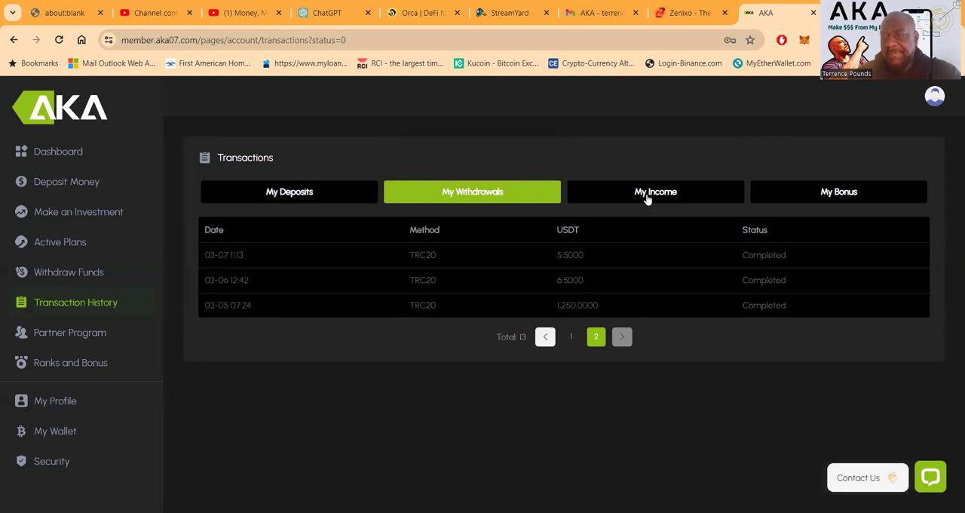
click(655, 190)
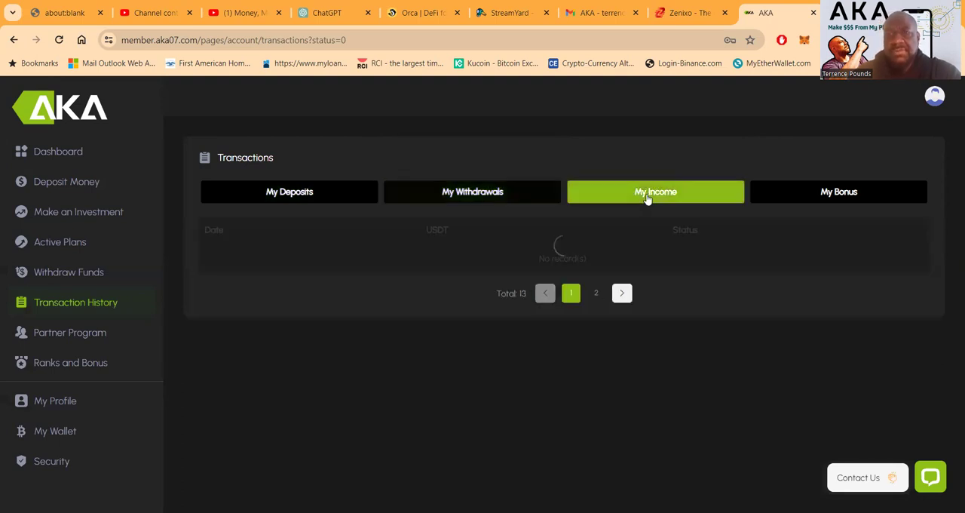
click(654, 190)
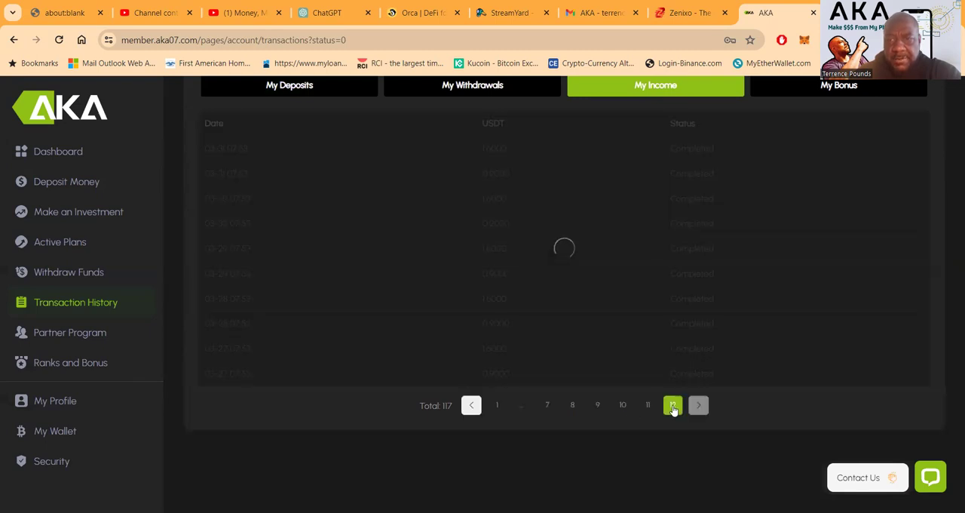
click(672, 404)
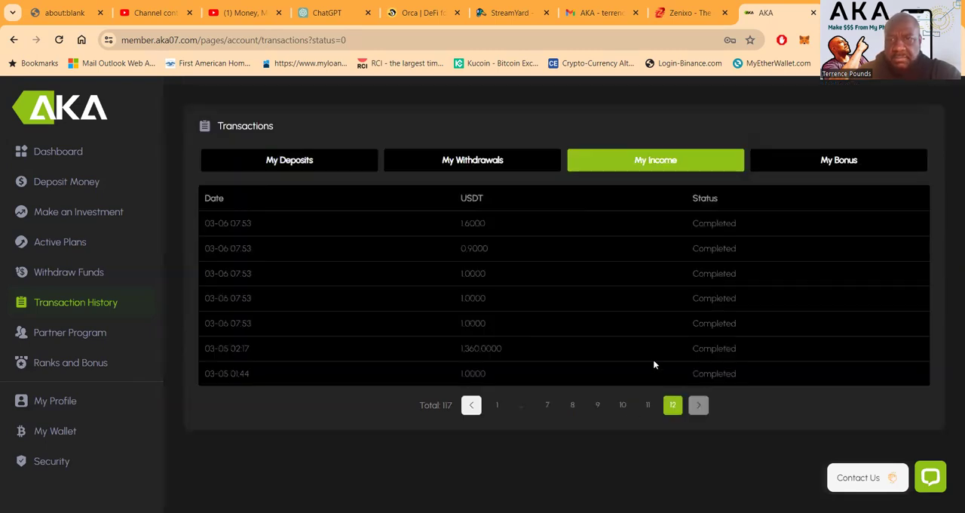
- Review the 694-entry bonus payout list through to its last page
click(839, 159)
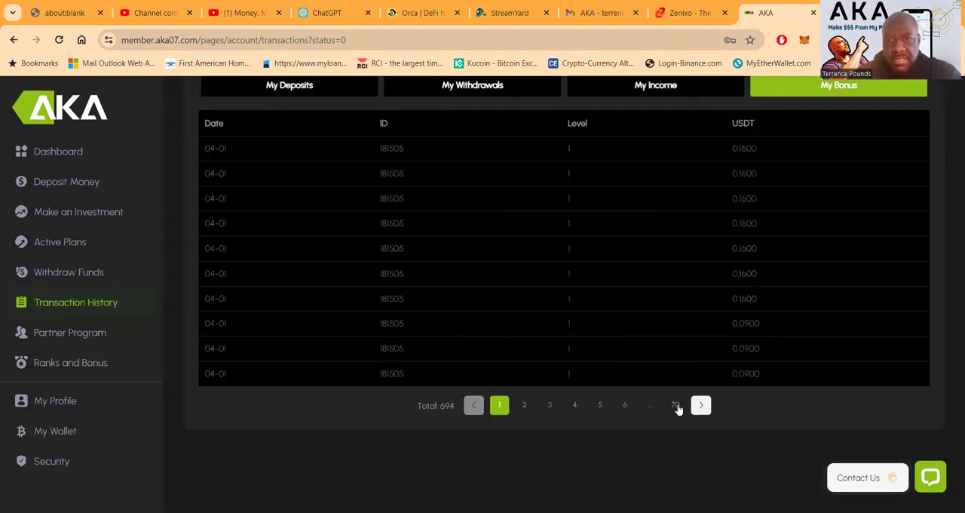
click(676, 404)
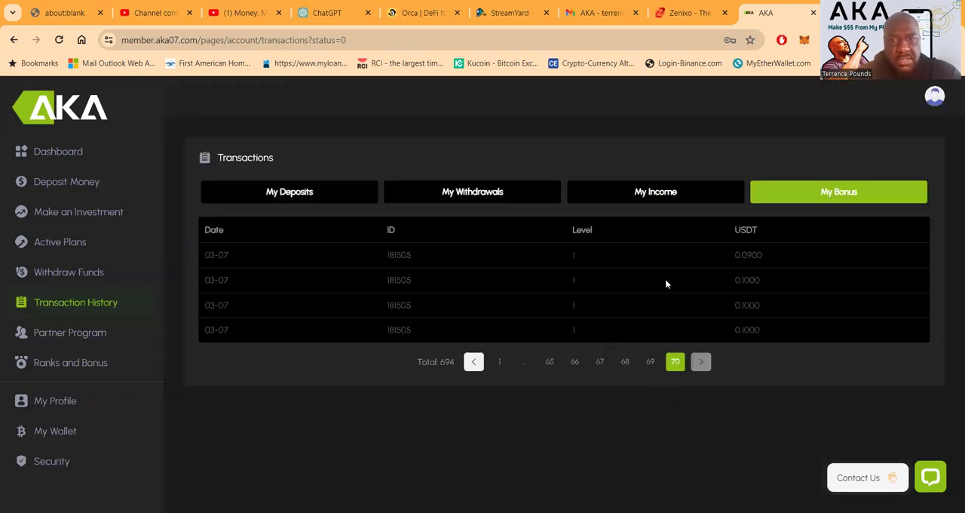
mouse_move(199, 279)
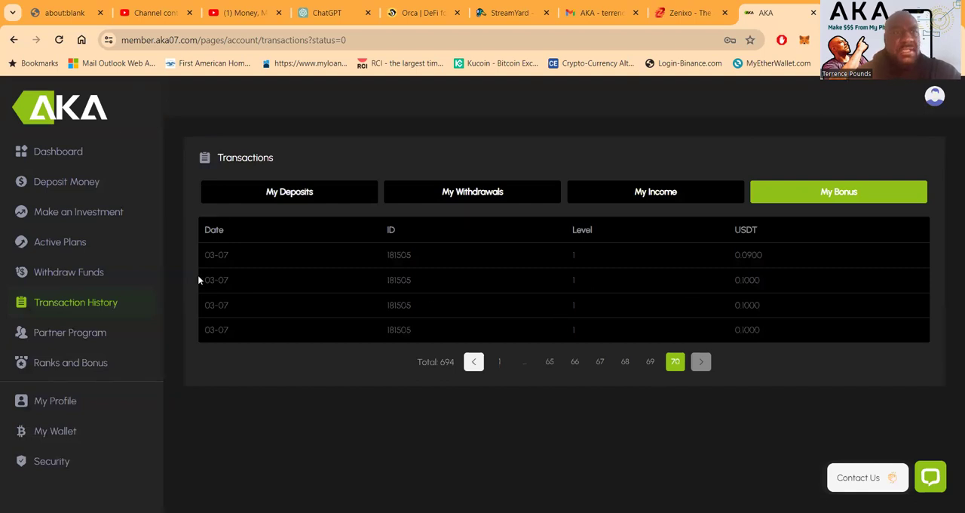
mouse_move(49, 155)
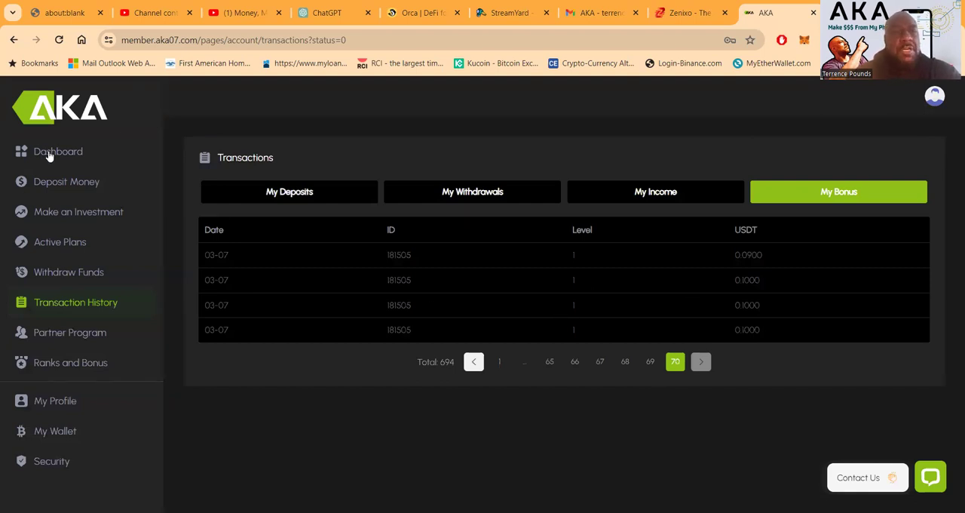
- Show the dashboard's available balance, earnings chart and affiliate referral link
click(57, 151)
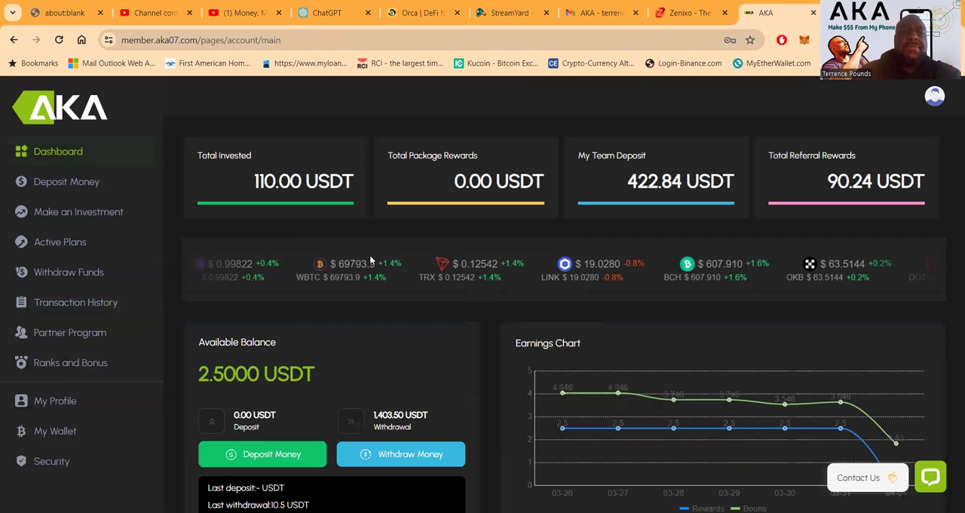
scroll(down, 3)
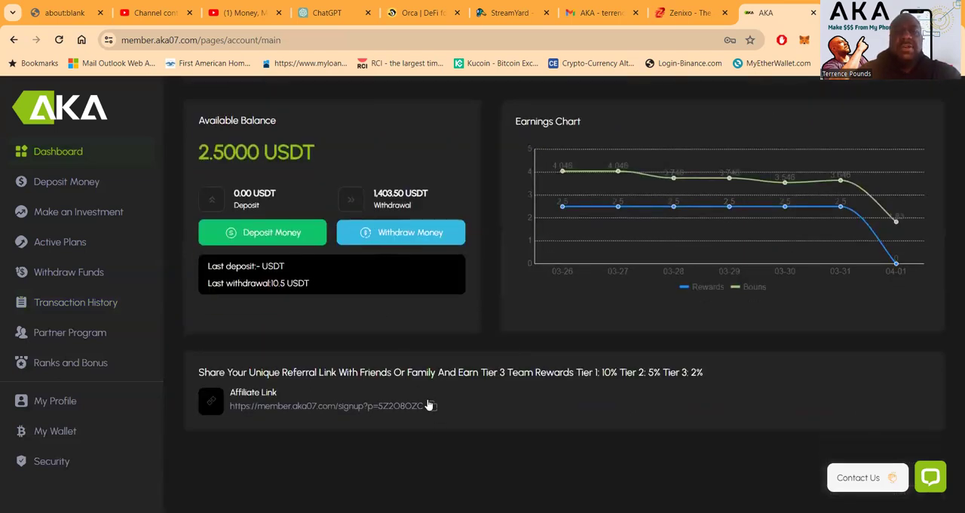
click(431, 406)
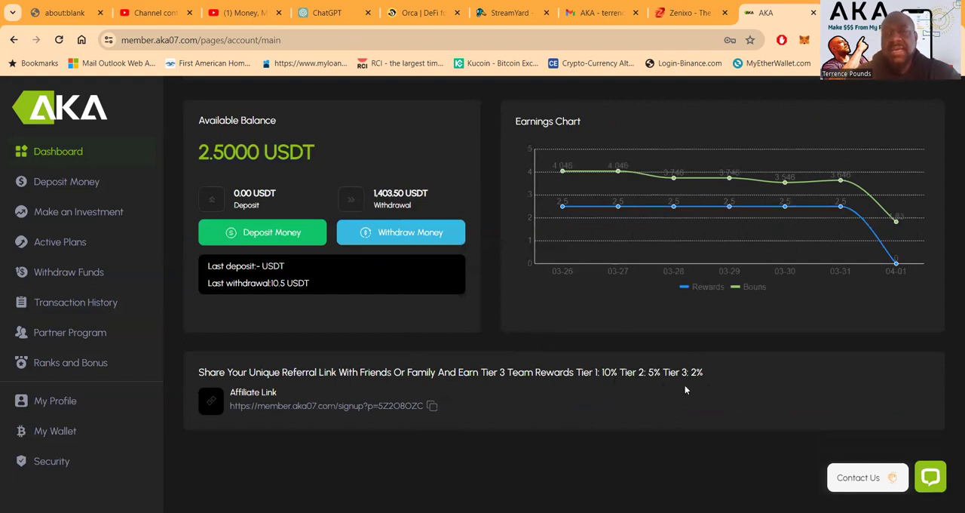
mouse_move(546, 413)
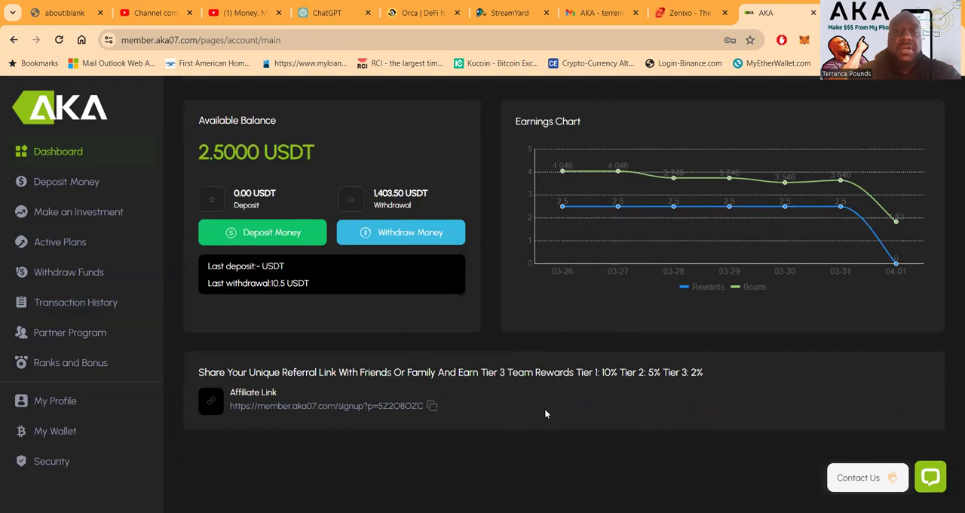
mouse_move(554, 455)
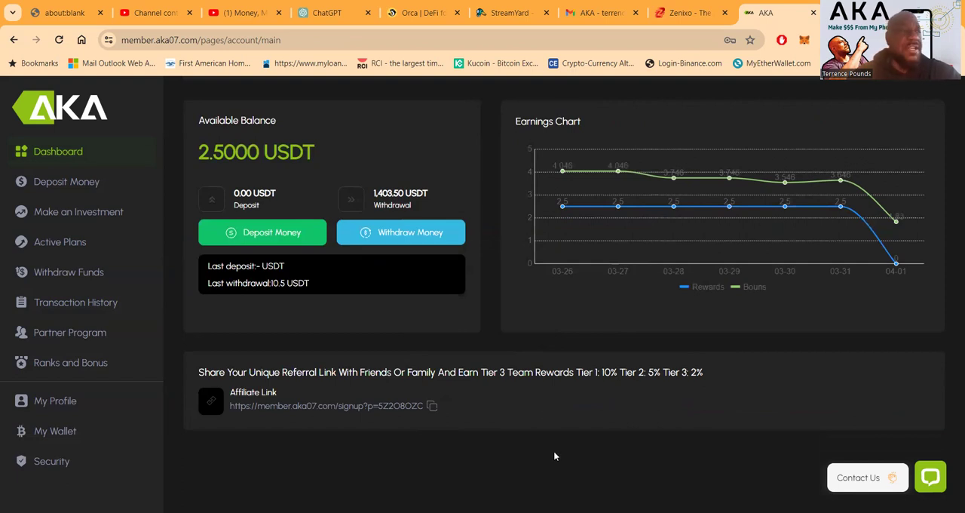